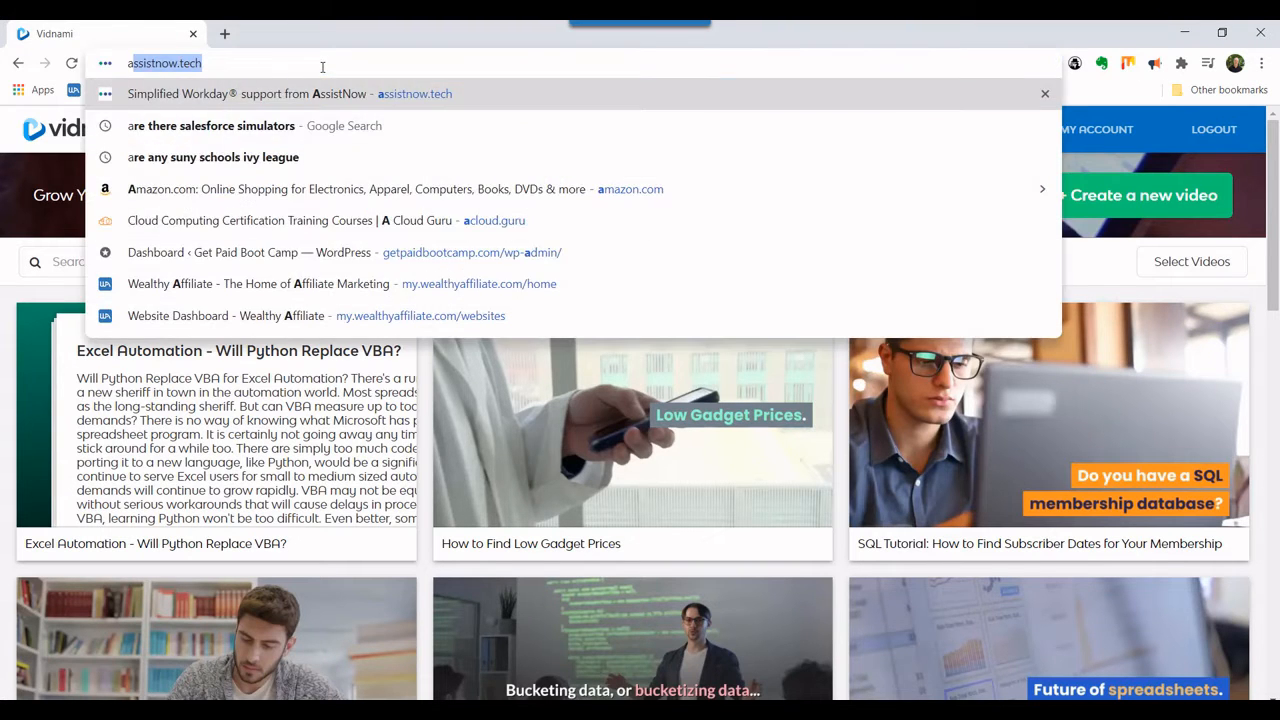
Load app.vidnami.com to open the My Videos dashboard.
type("app.vidnami.com")
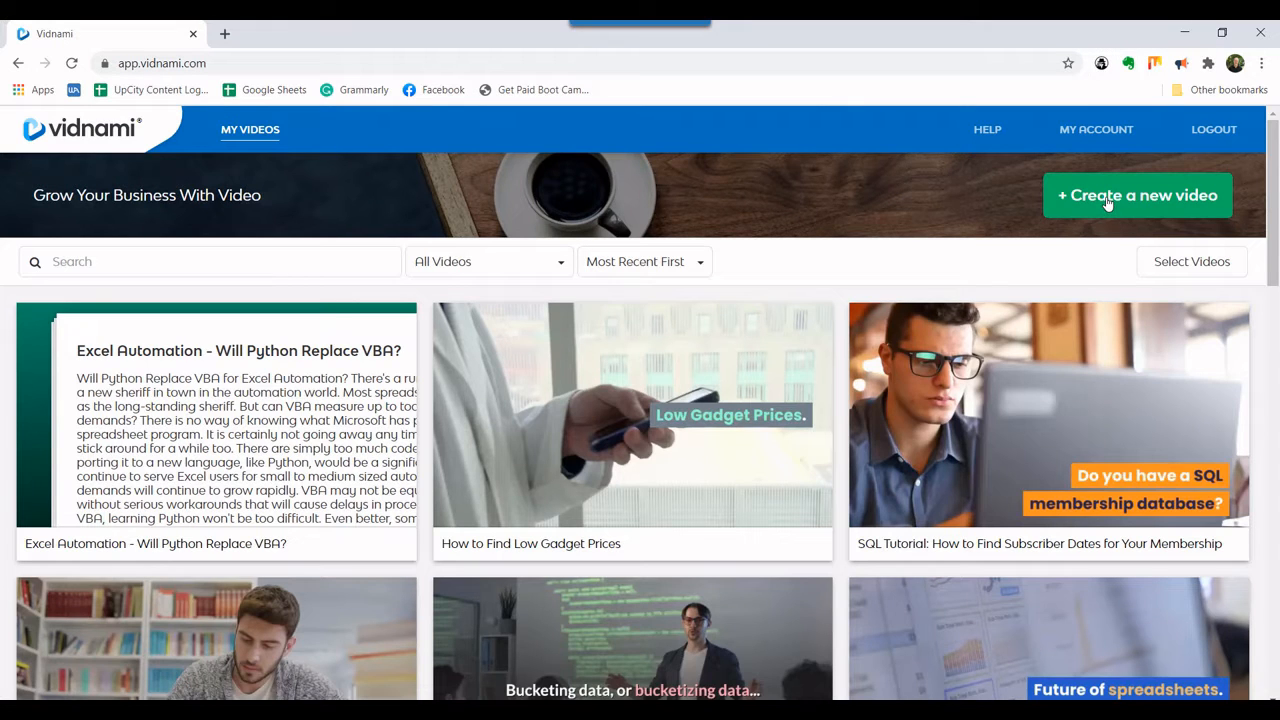
Create a new video using the Neon Yellow template.
left_click(1137, 195)
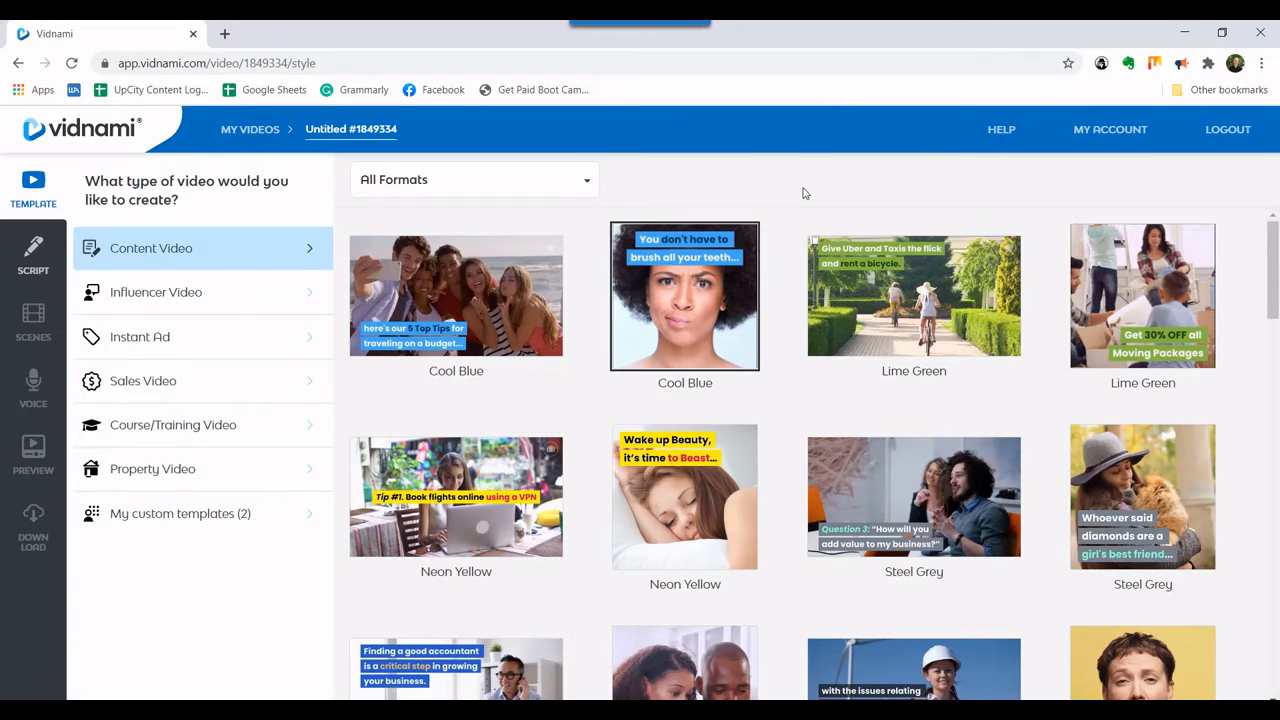
scroll("down", 3)
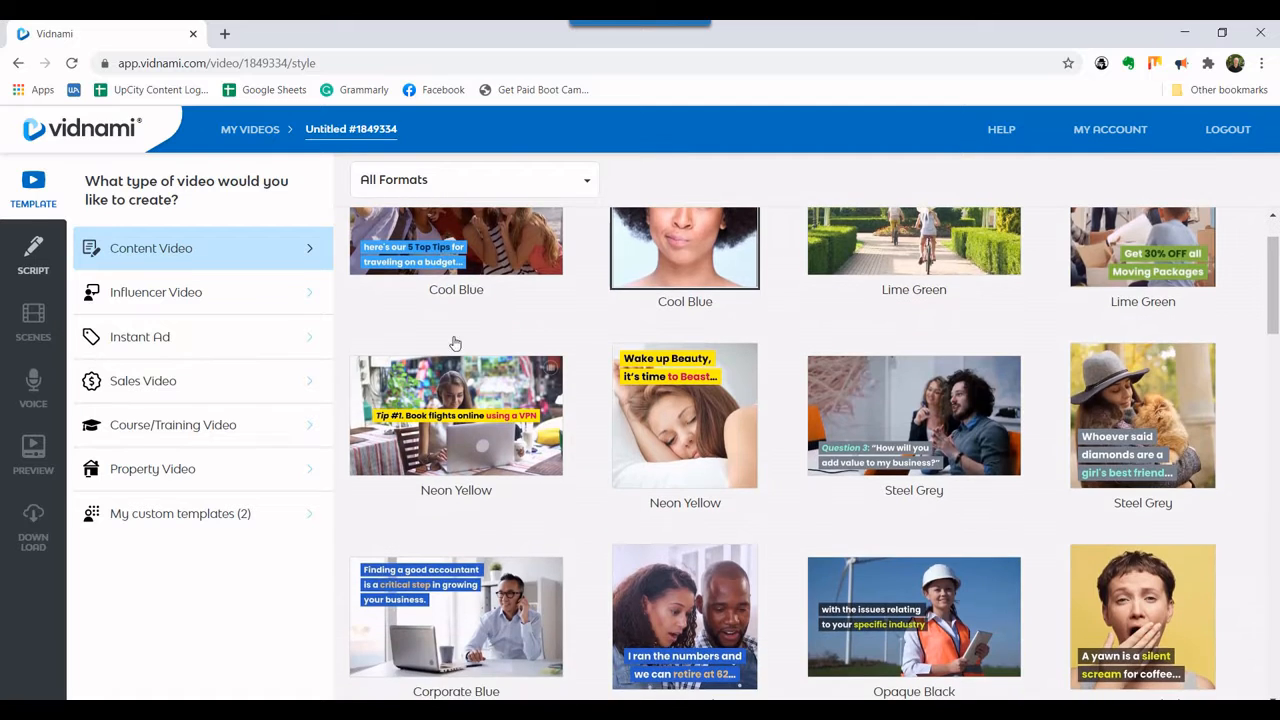
left_click(456, 414)
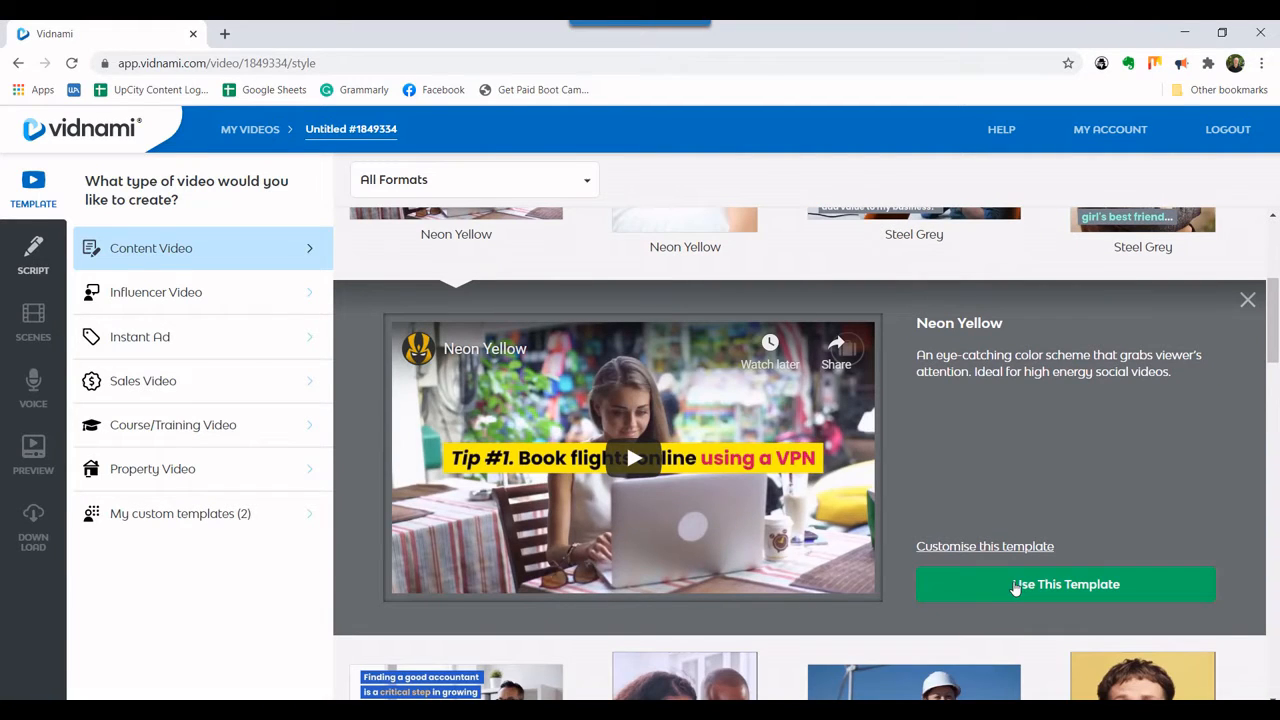
left_click(1065, 584)
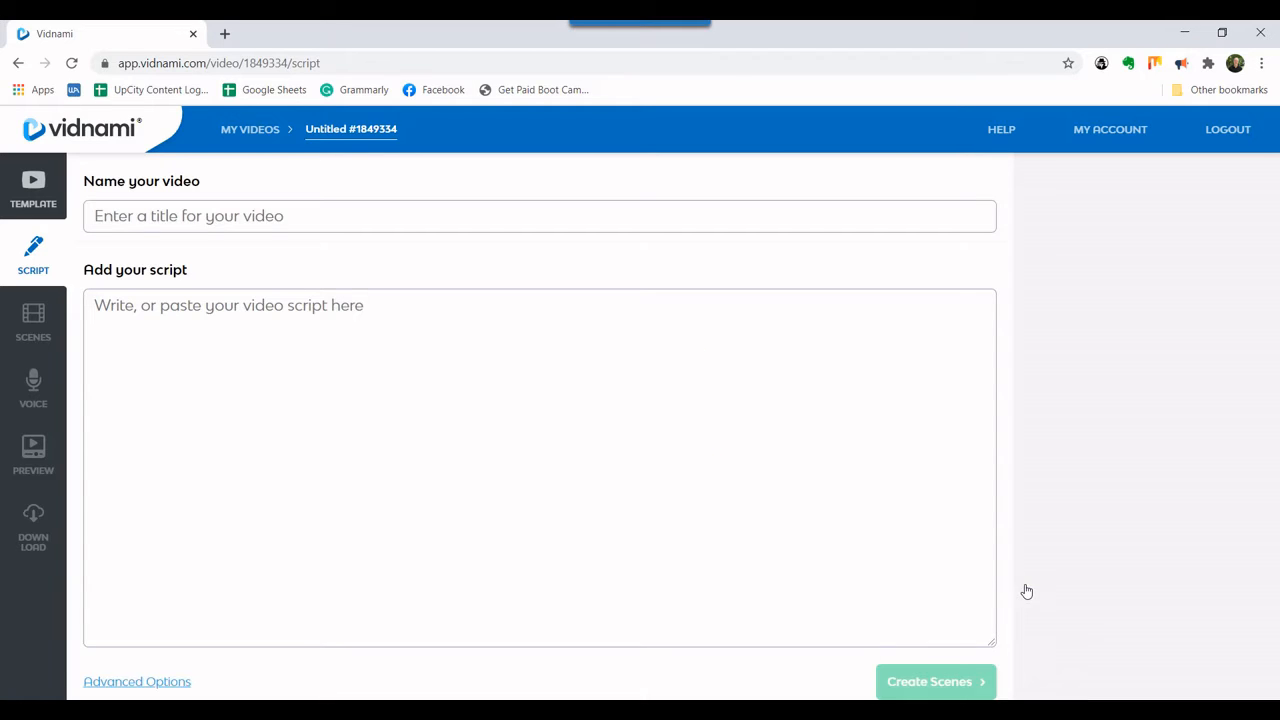
Enter 'Video Demonstration of Vidnami' as the video name.
type("Tes")
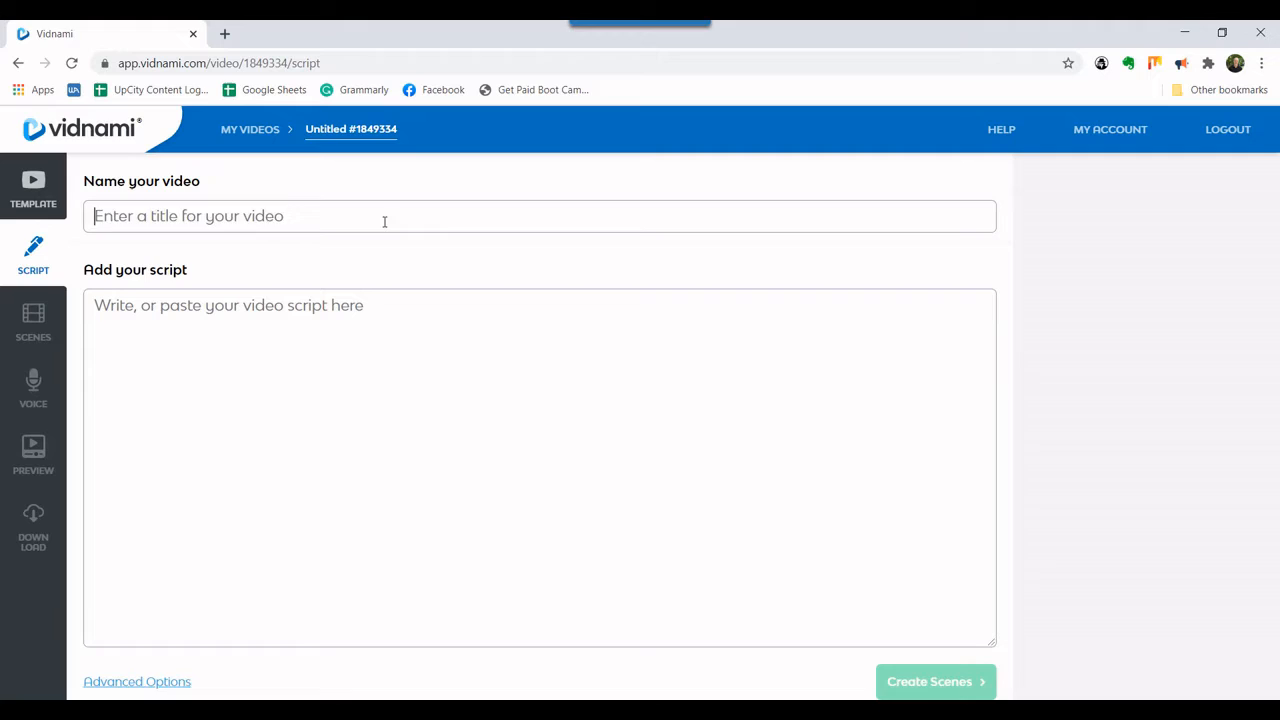
type("Video Demon")
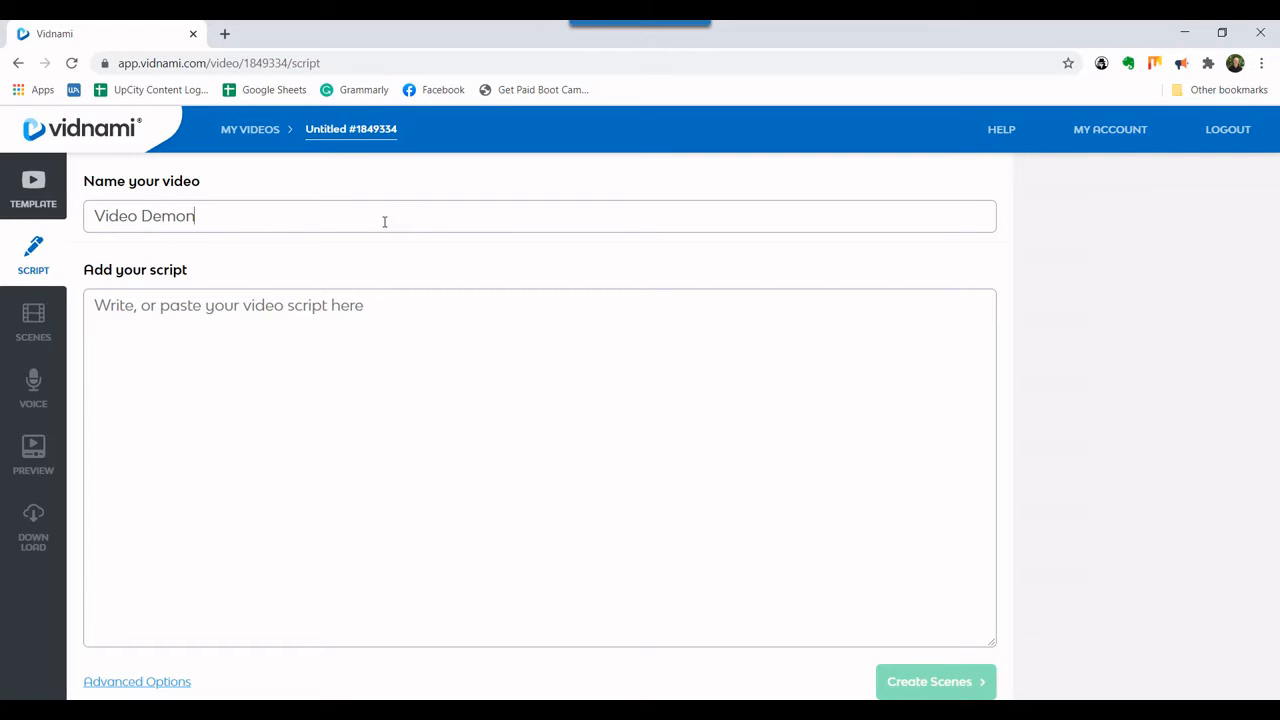
type("stration")
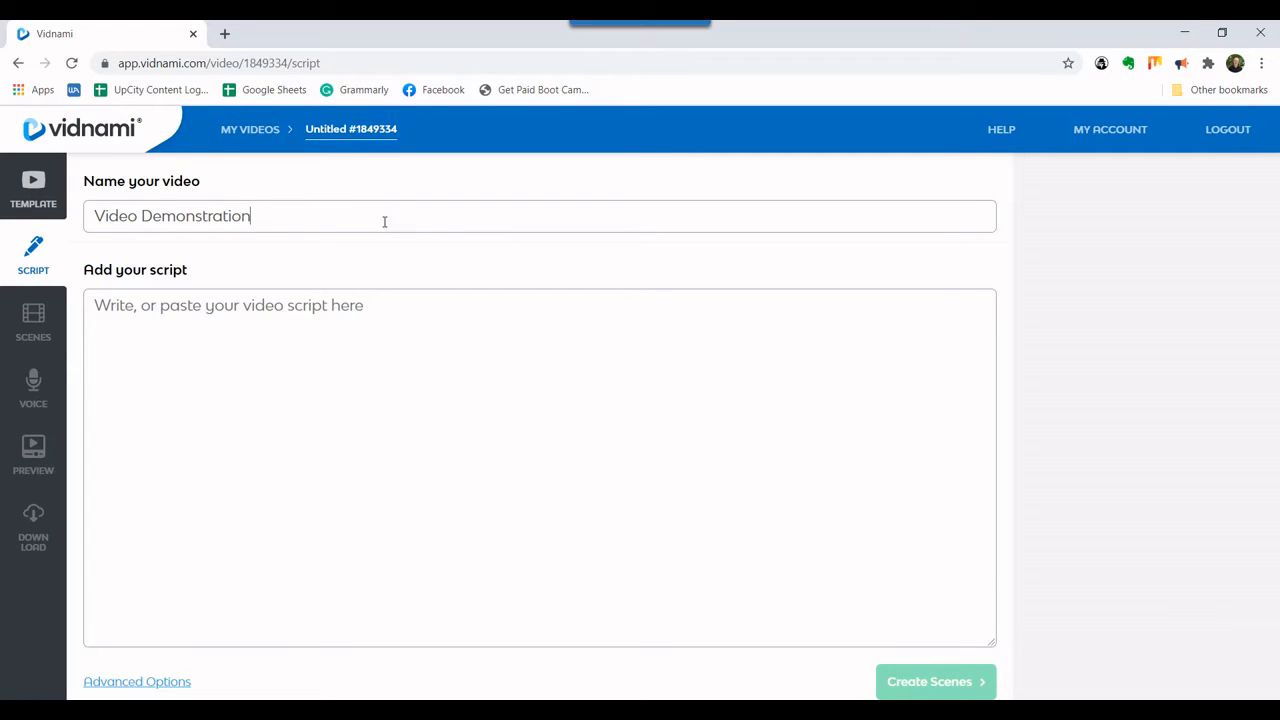
type("of Vidn")
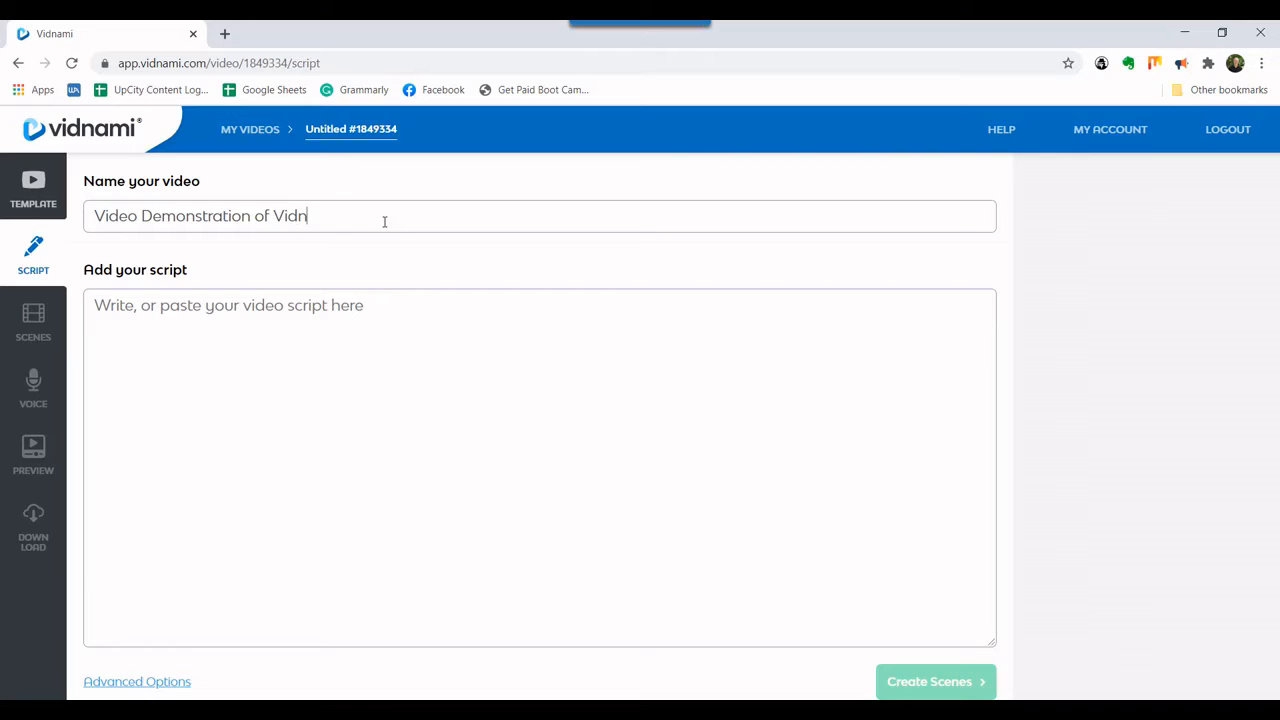
type("ami")
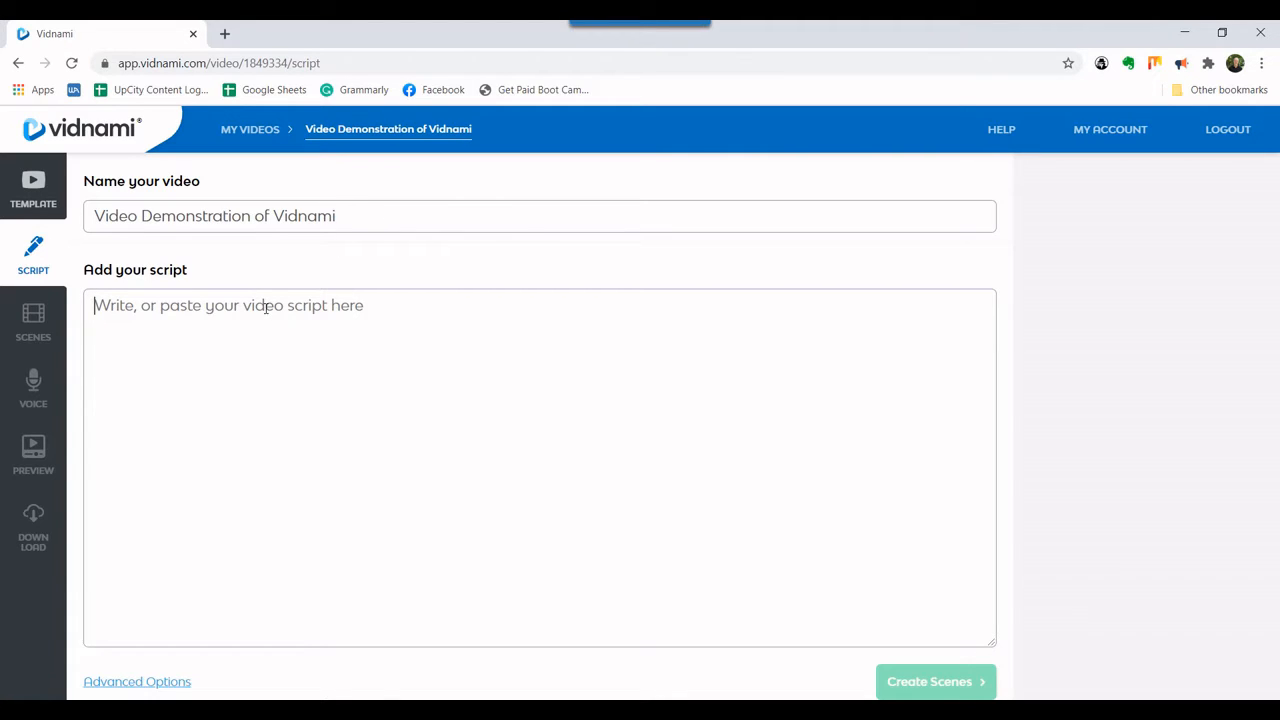
Write the narration from 'Creating videos is a breeze with Vidnami.' to '...a fraction of the time.'.
type("Creating v")
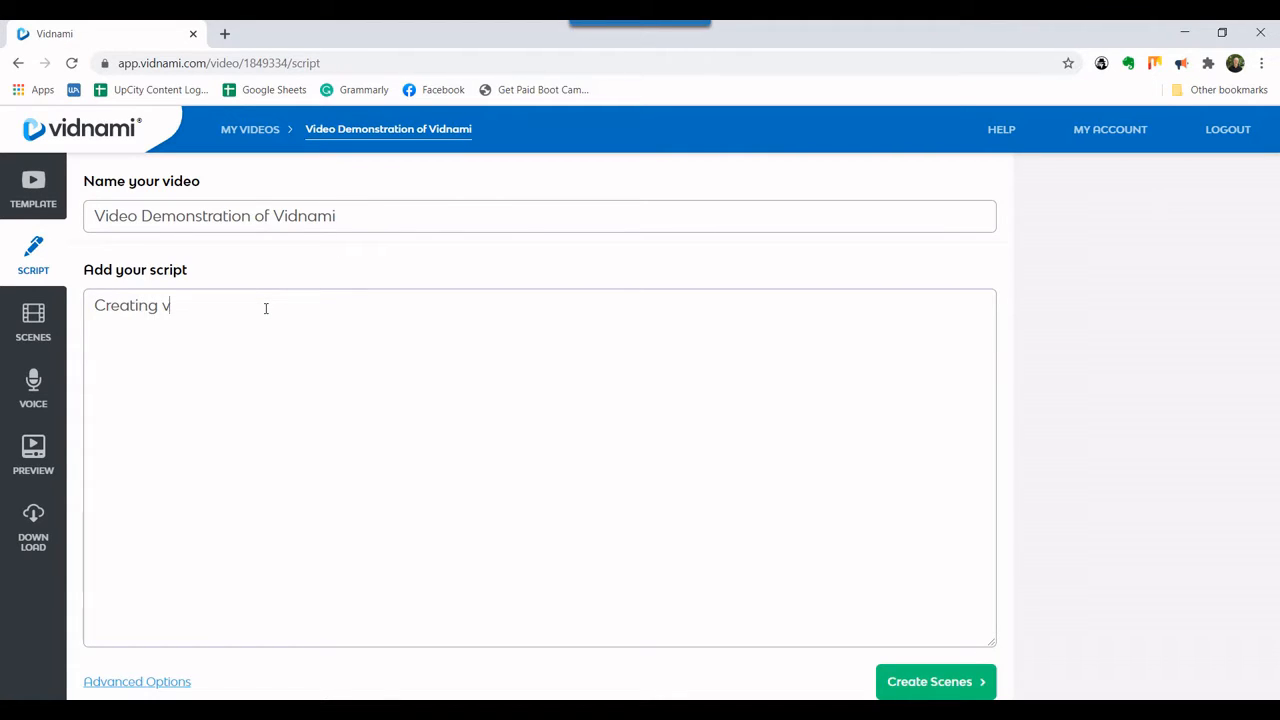
type("ideos is a b")
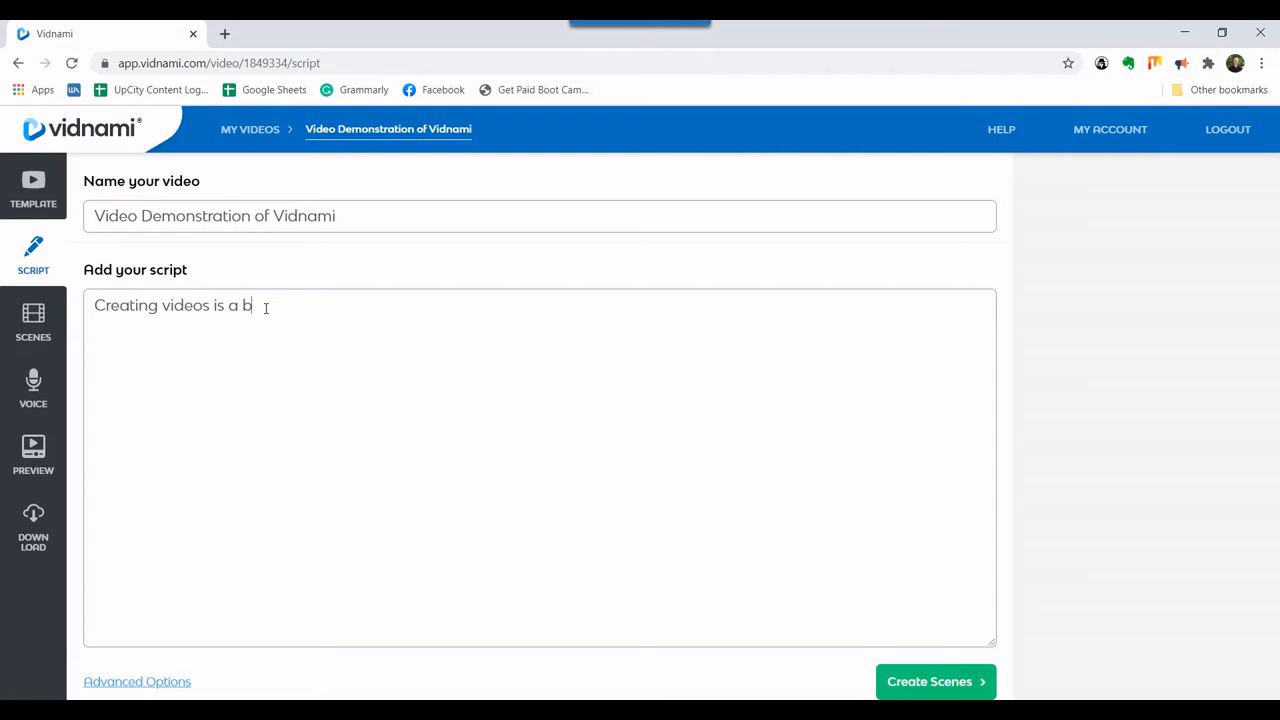
type("reeze wit")
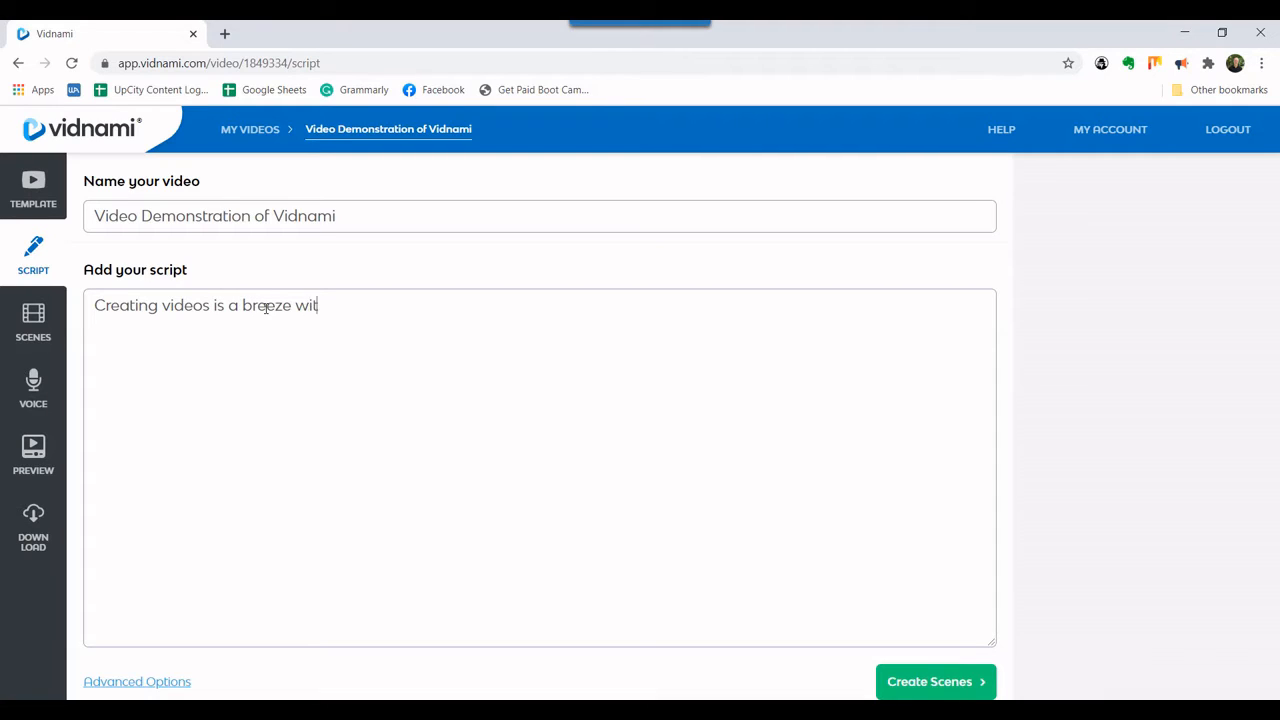
type("h Vidnami.")
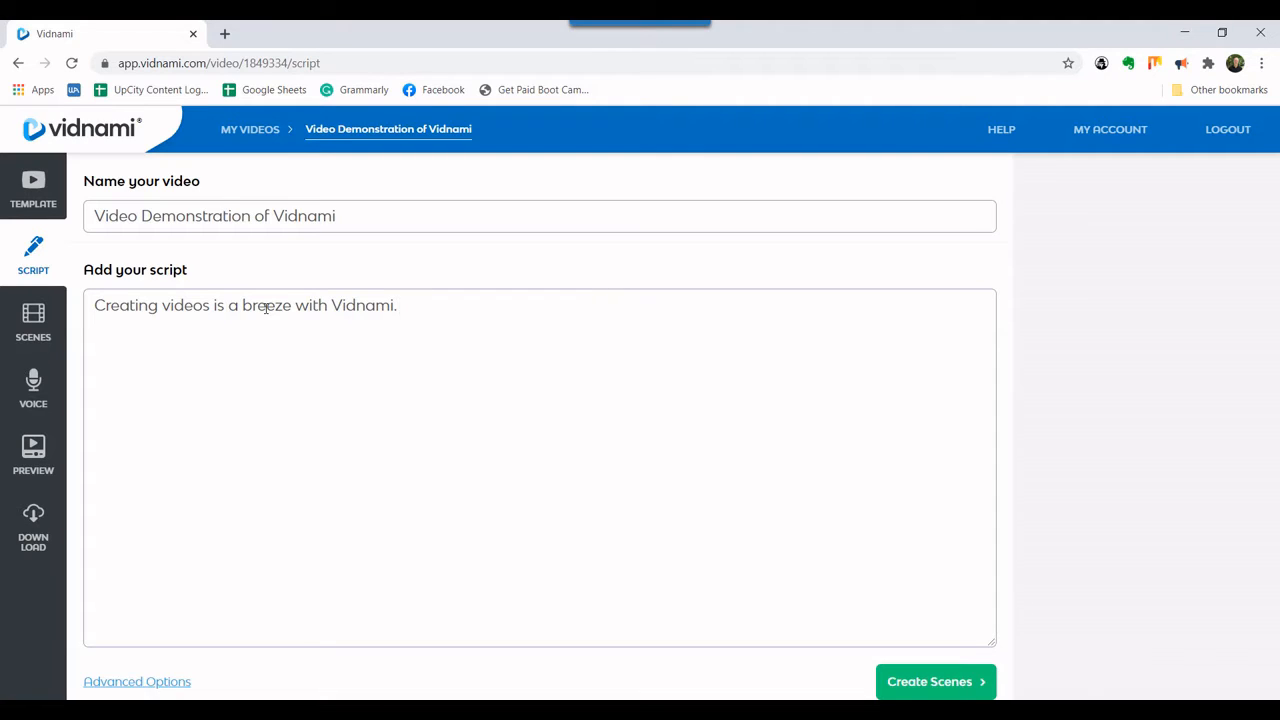
type("You")
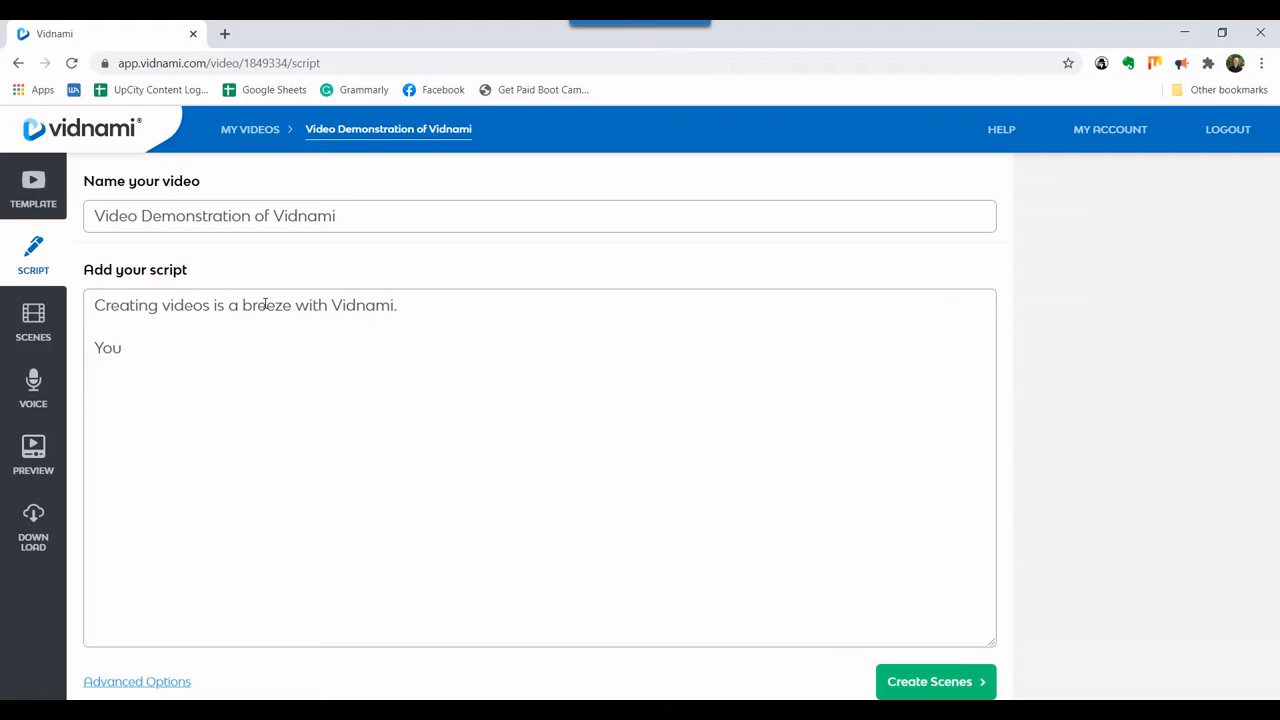
type("enter your scr")
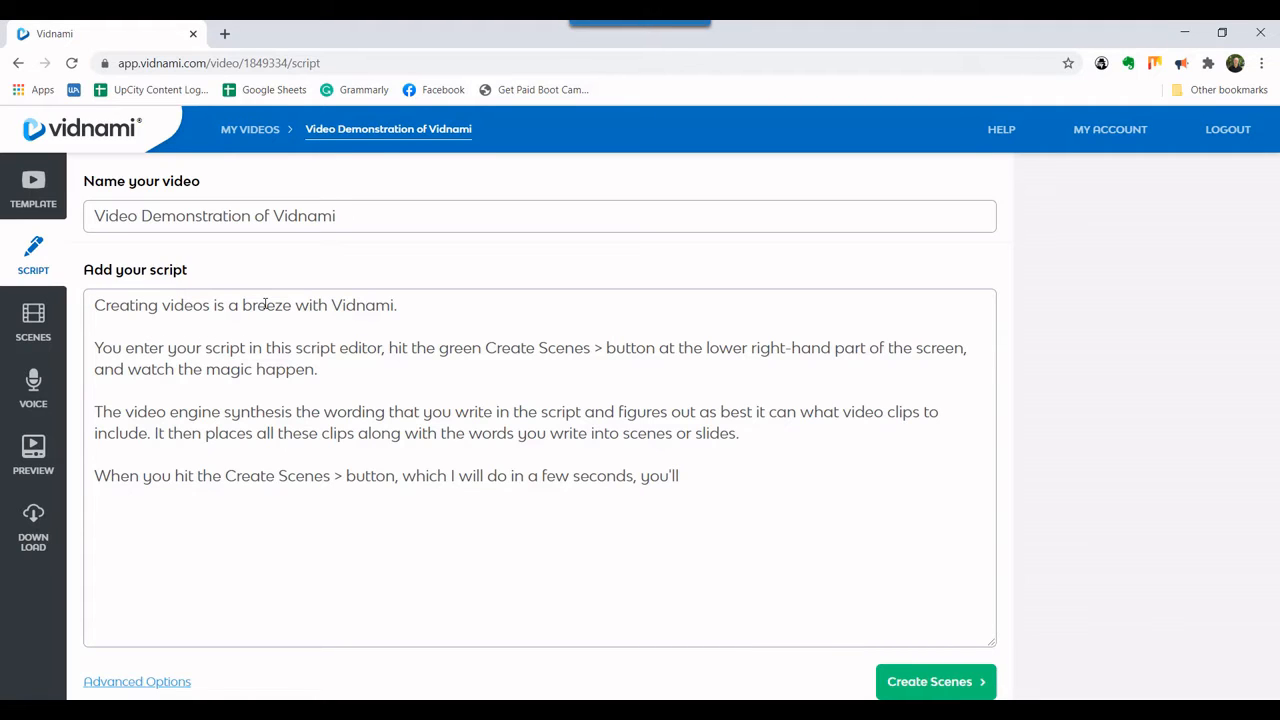
type("see what I am talking about.")
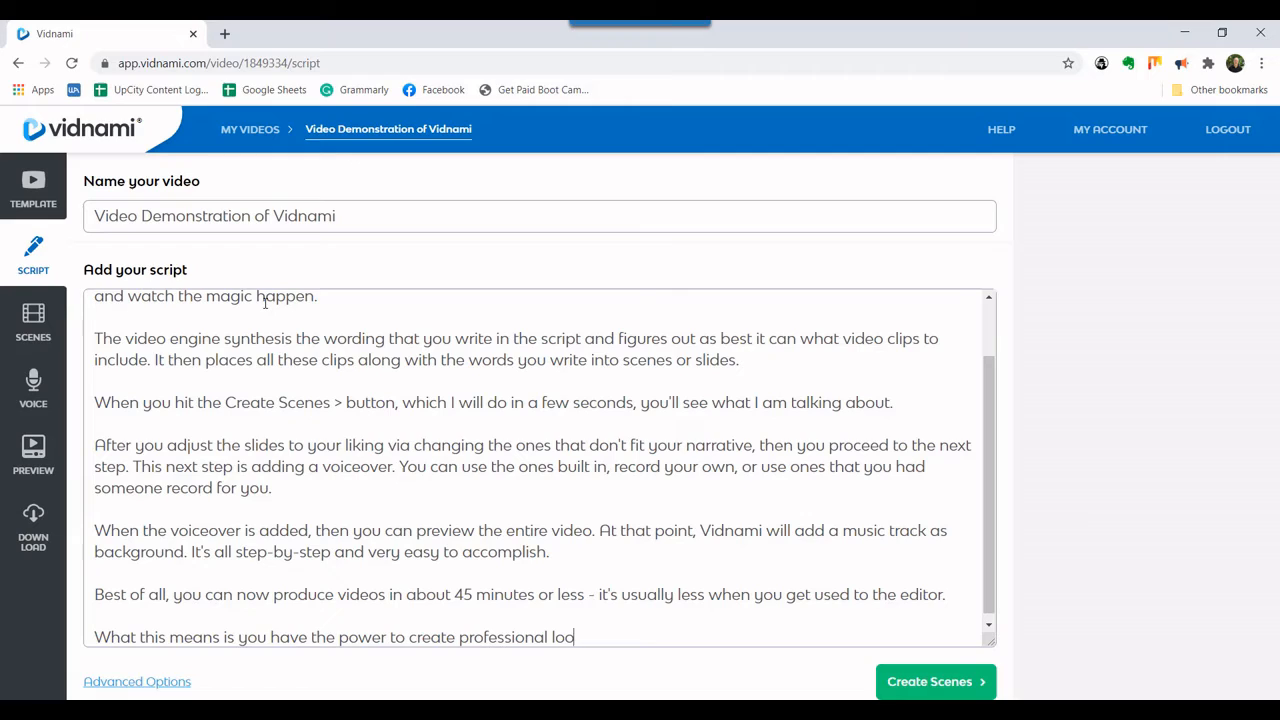
type("king videos in a")
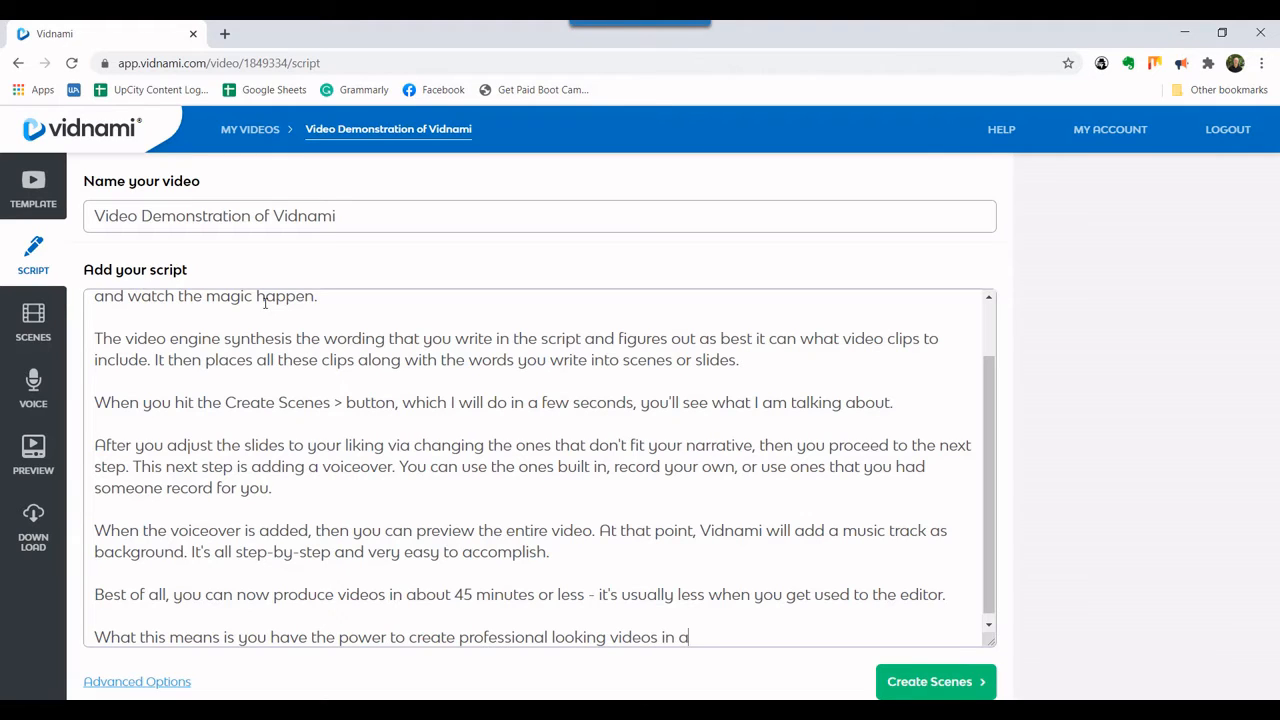
type("fraction of th")
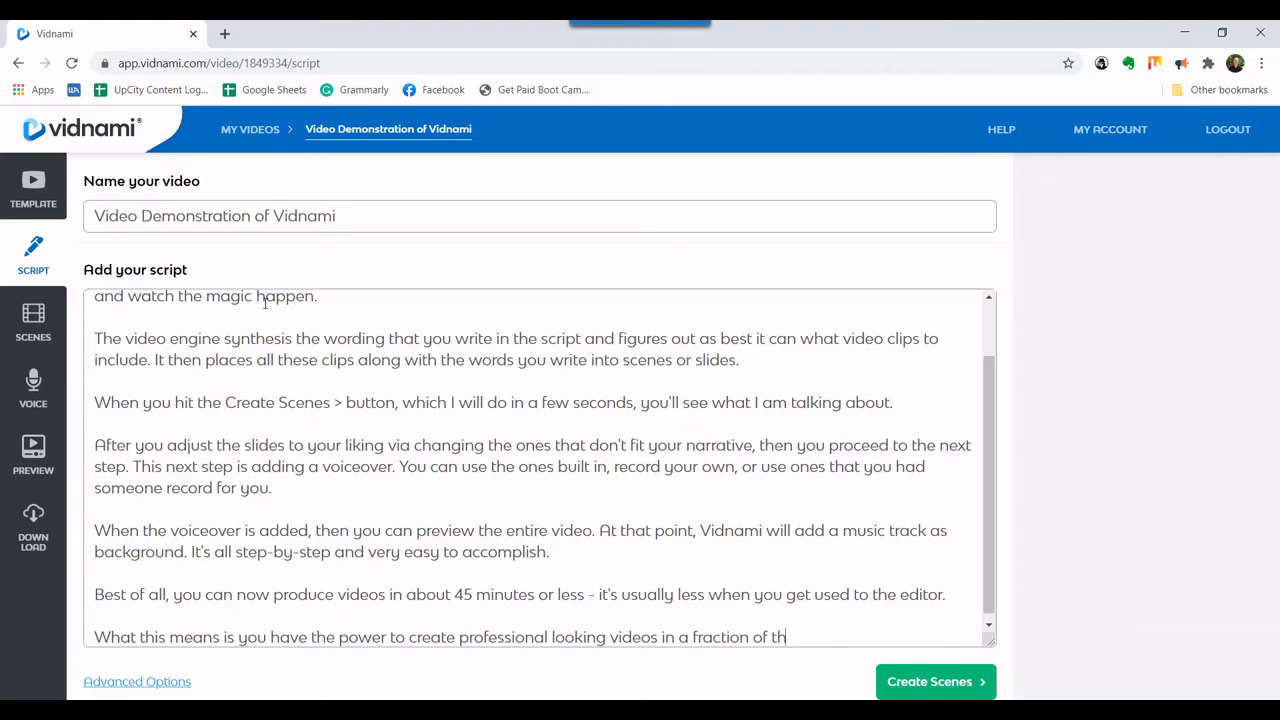
type("e time. P")
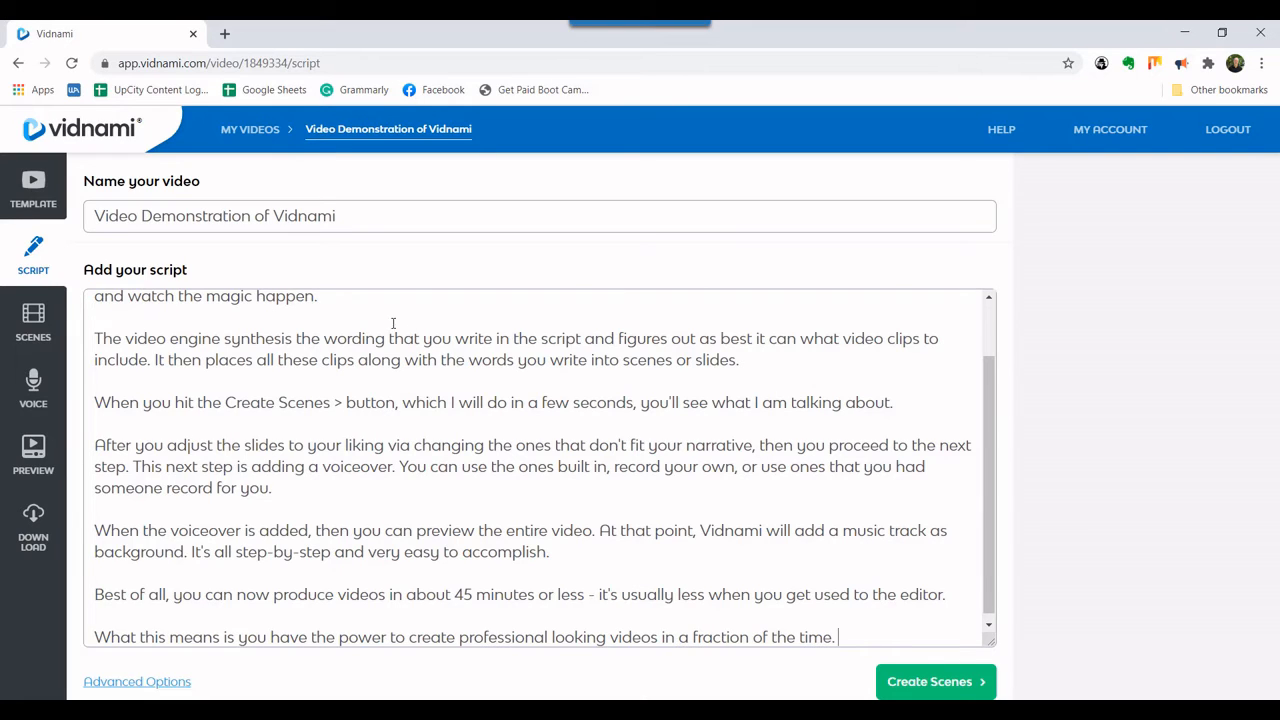
mouse_move(925, 667)
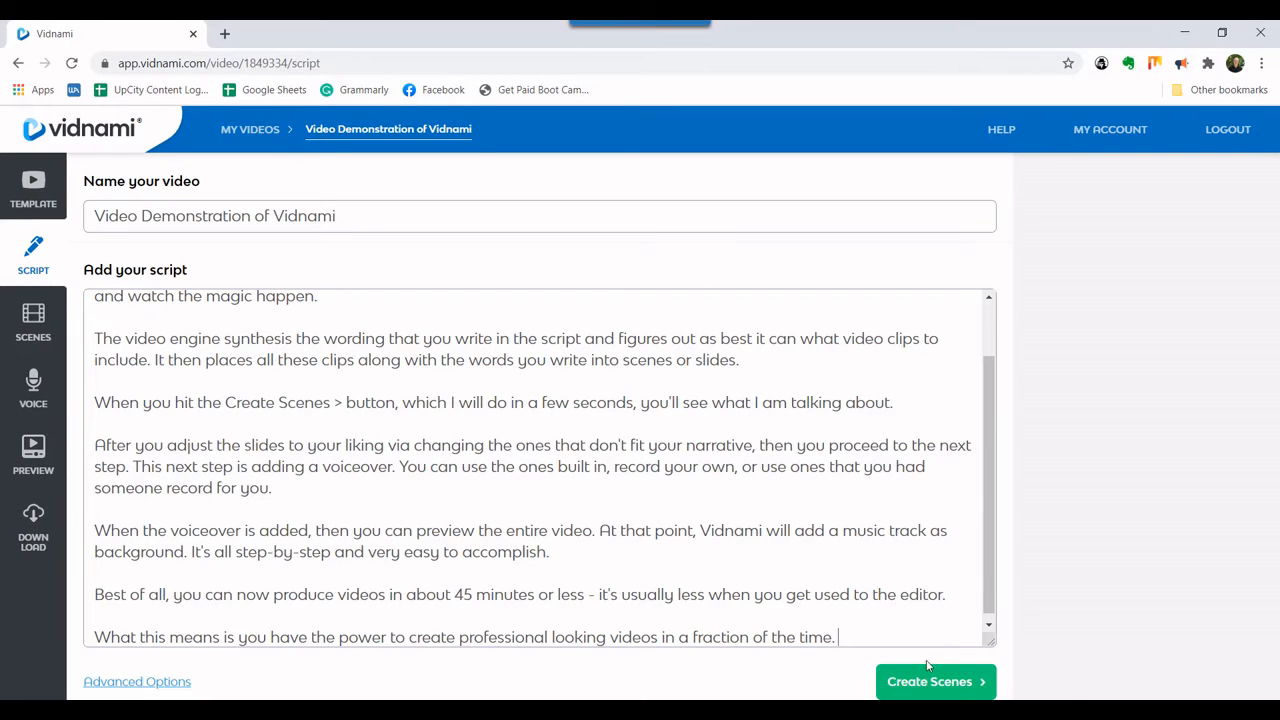
Generate 24 scenes and search 'reading script' and 'typing computer' clips for Scene 2.
left_click(934, 681)
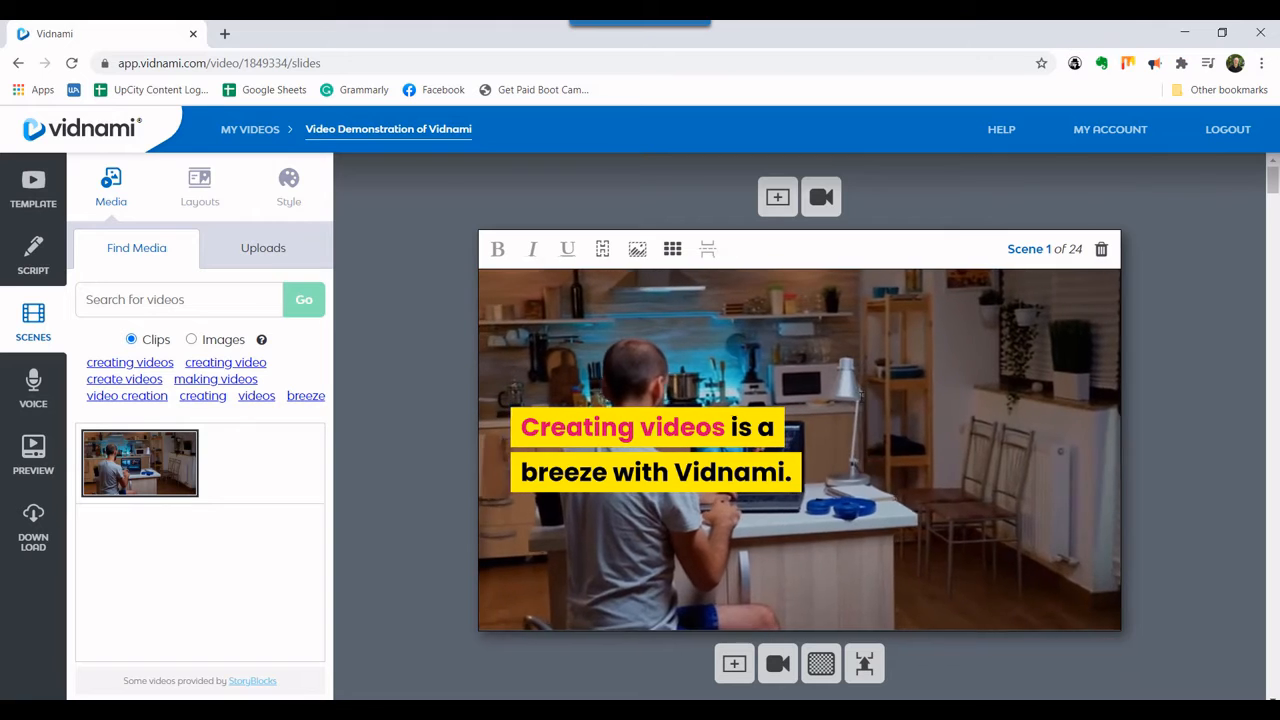
left_click(672, 249)
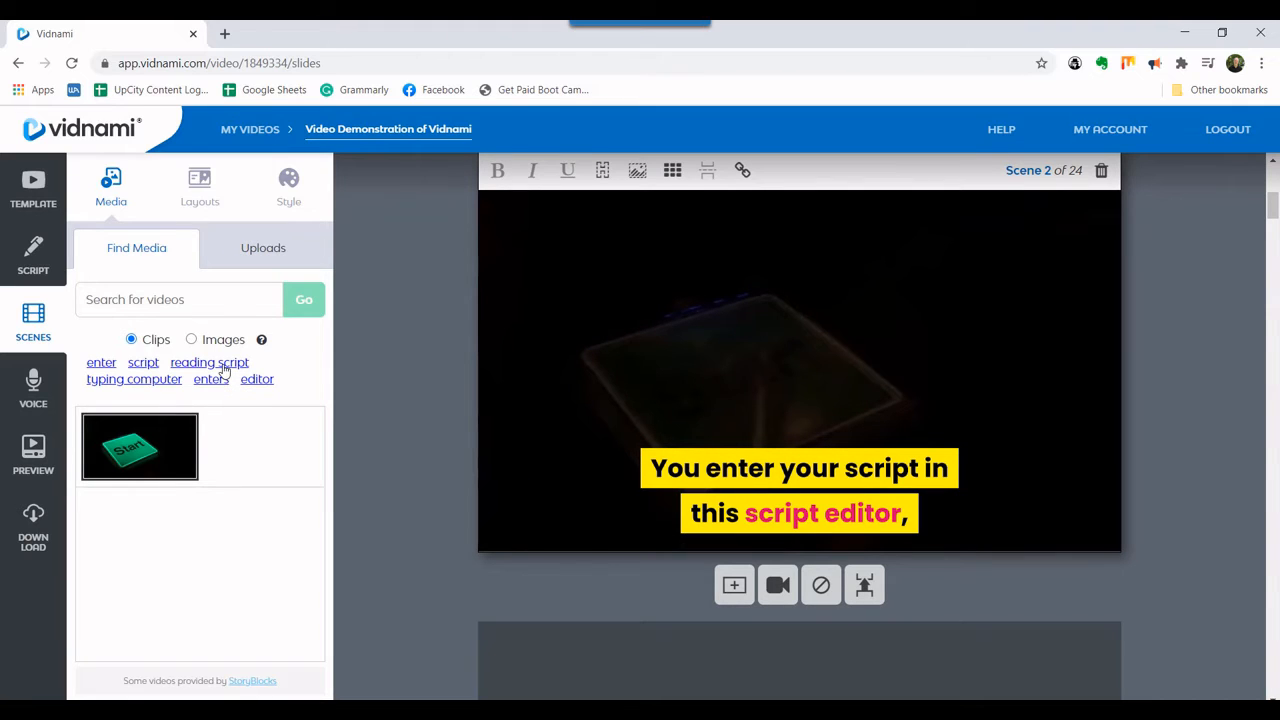
left_click(209, 362)
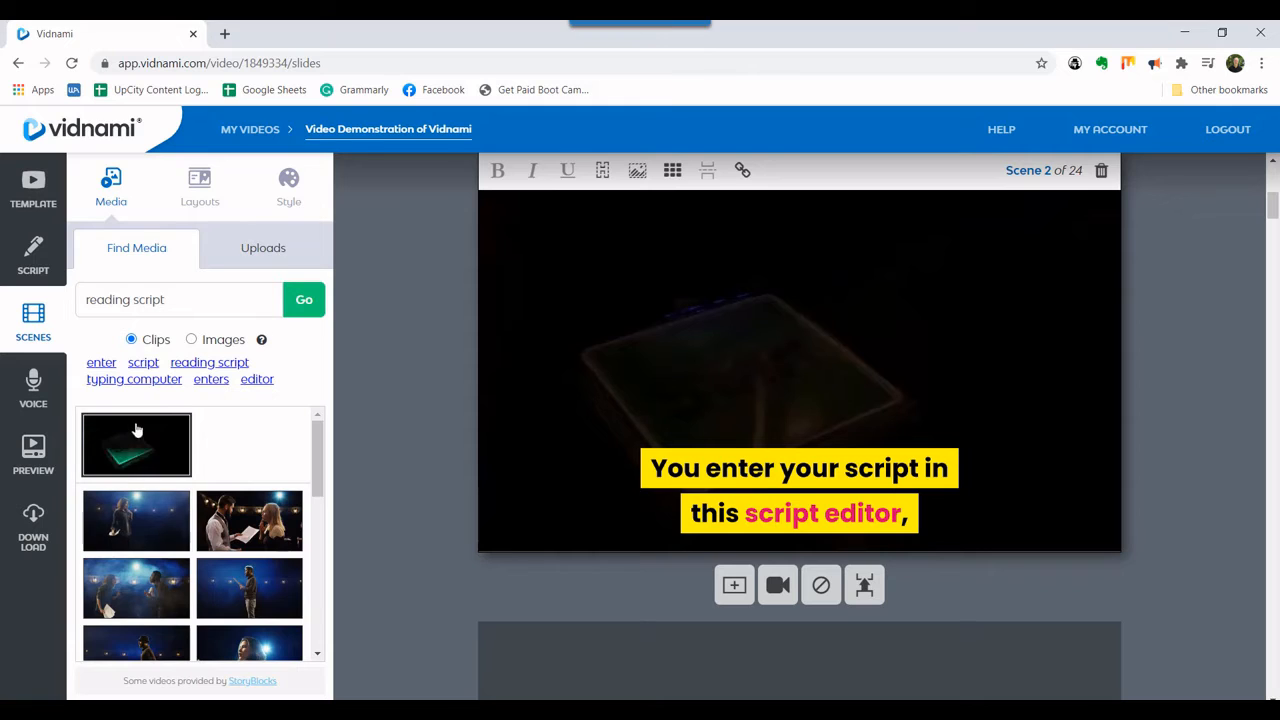
left_click(134, 378)
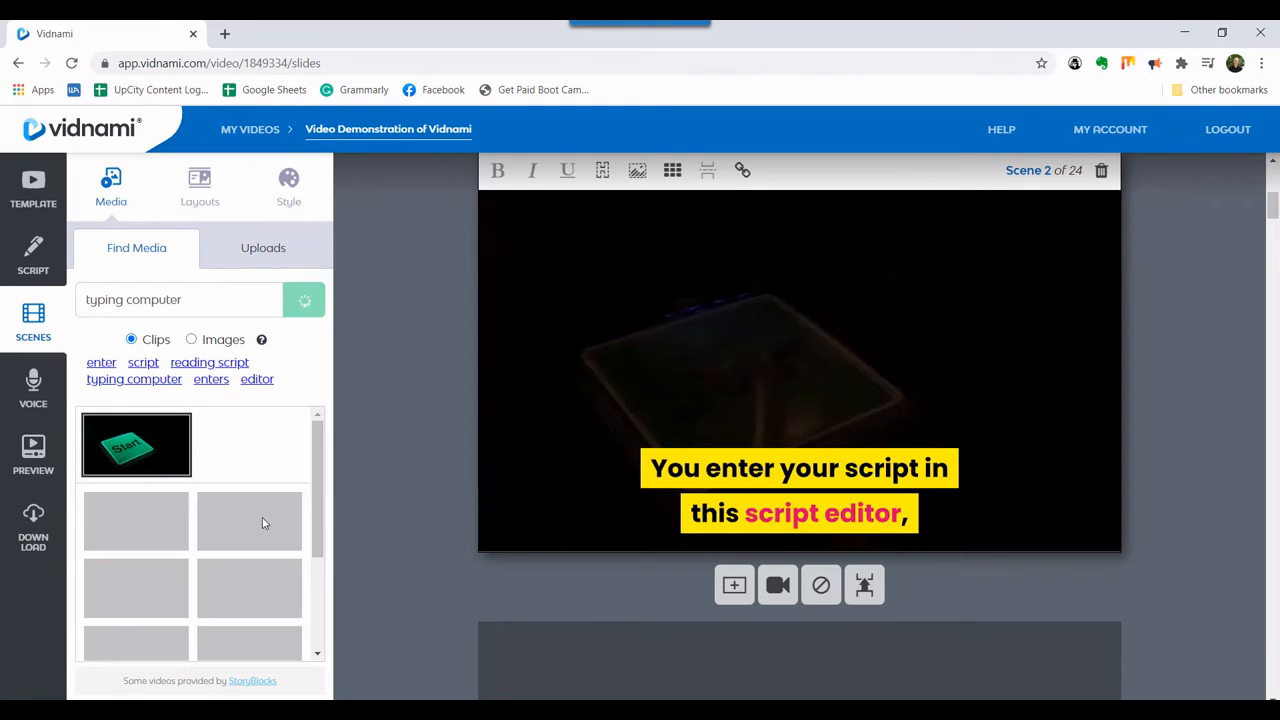
left_click(304, 299)
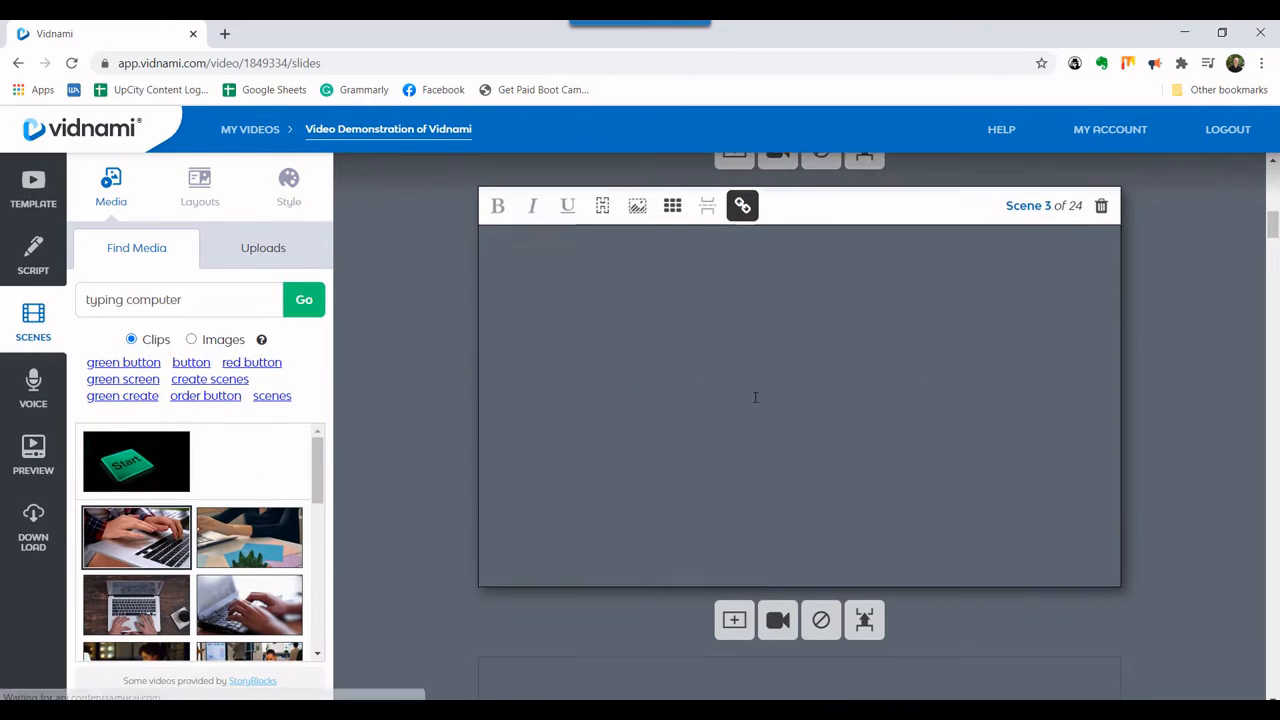
left_click(136, 461)
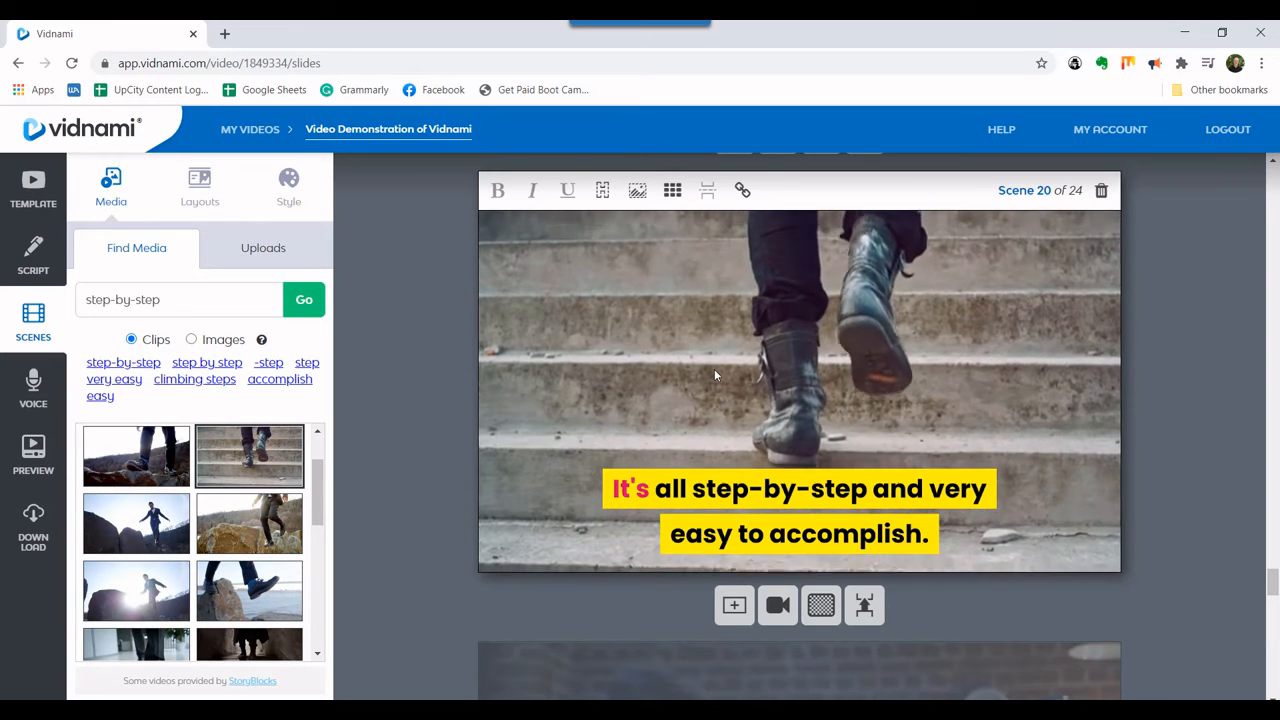
Scroll through the remaining scenes to the 'All your scenes are complete' message.
scroll("down", 3)
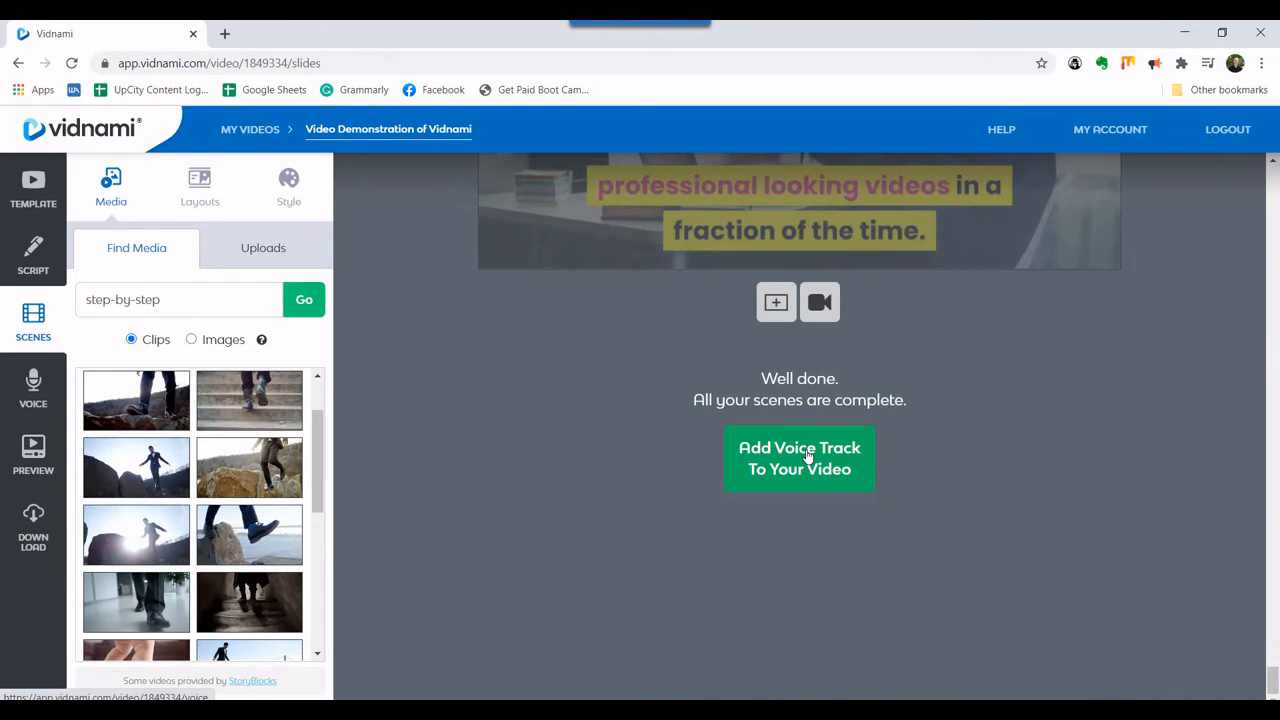
Add a Flynn auto-voice track and open the video preview.
left_click(799, 458)
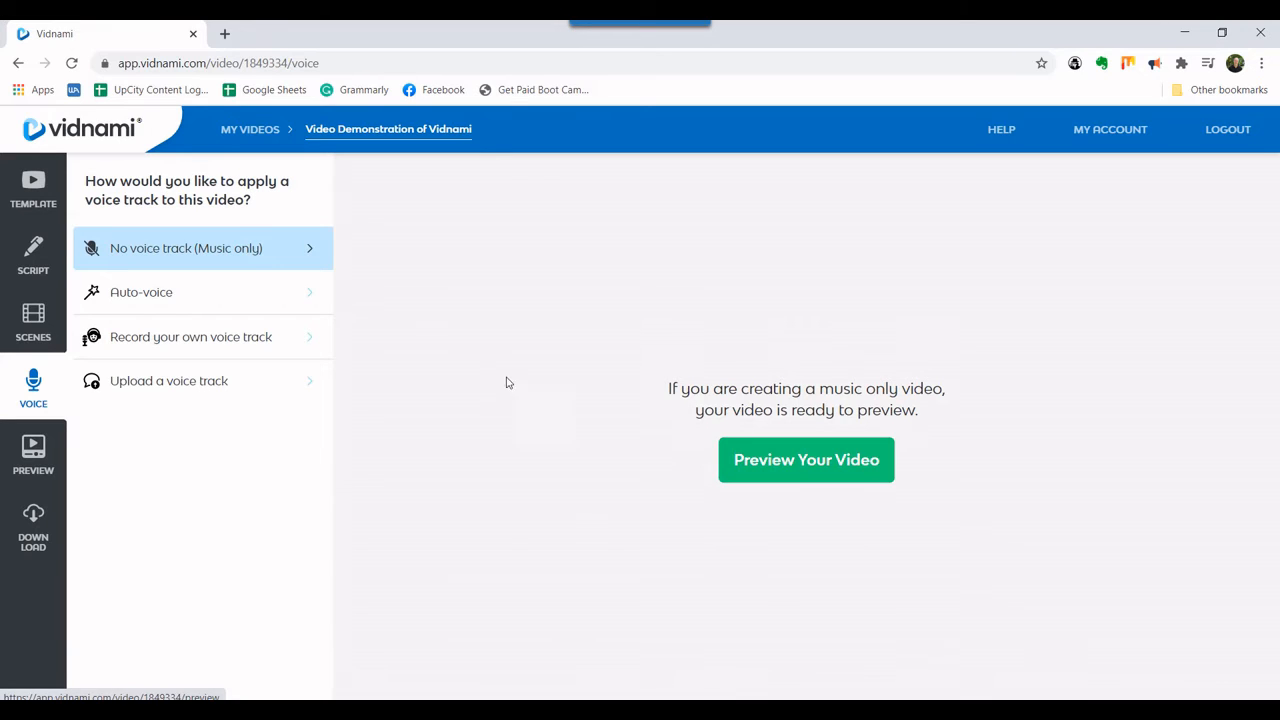
left_click(141, 292)
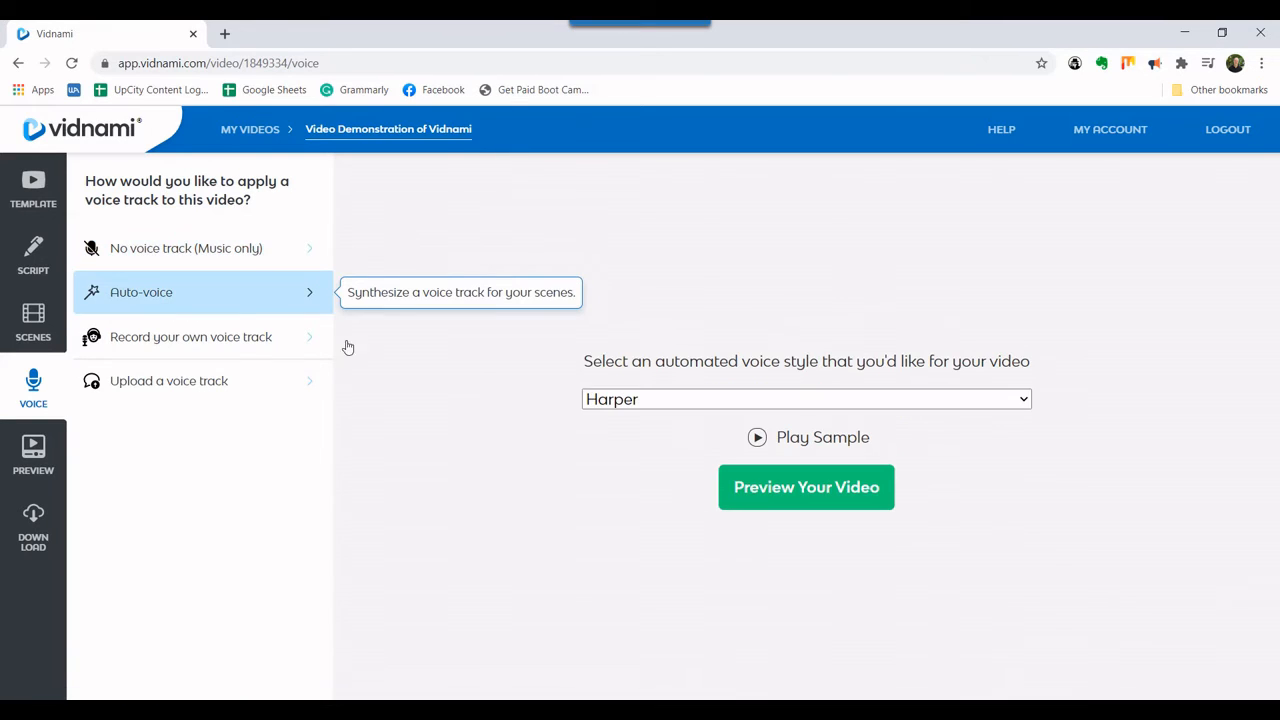
left_click(806, 399)
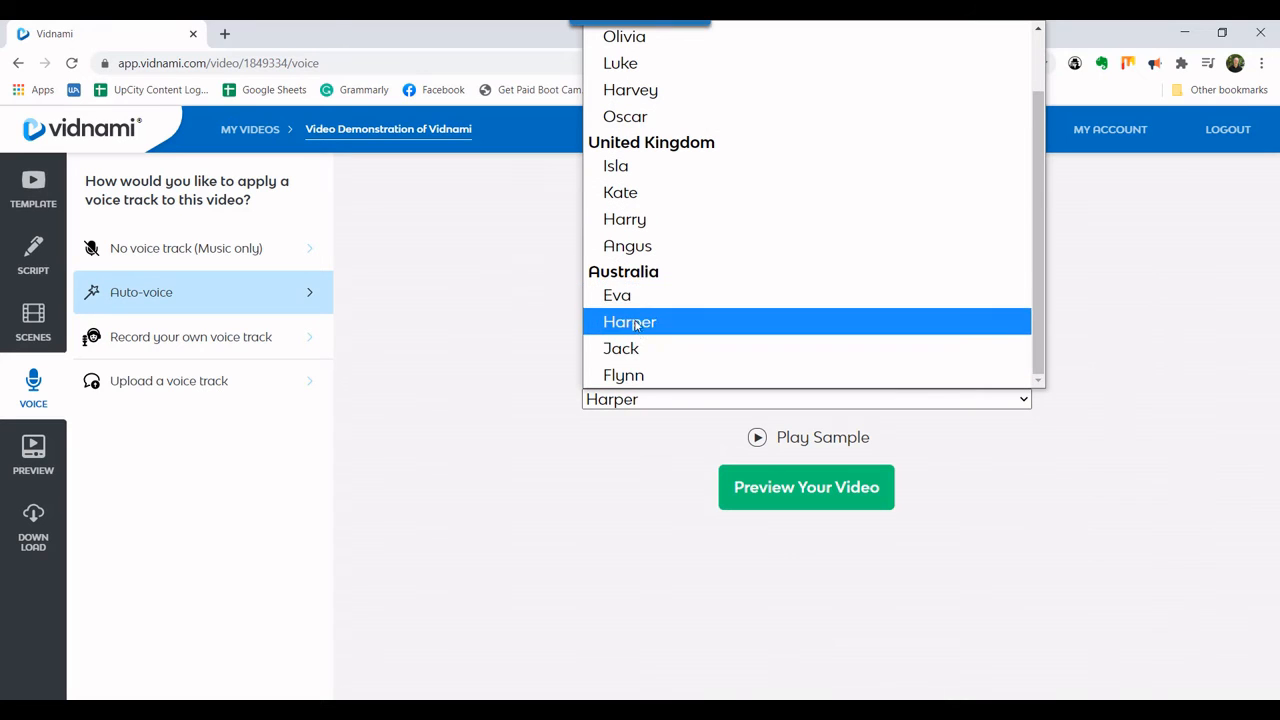
left_click(623, 375)
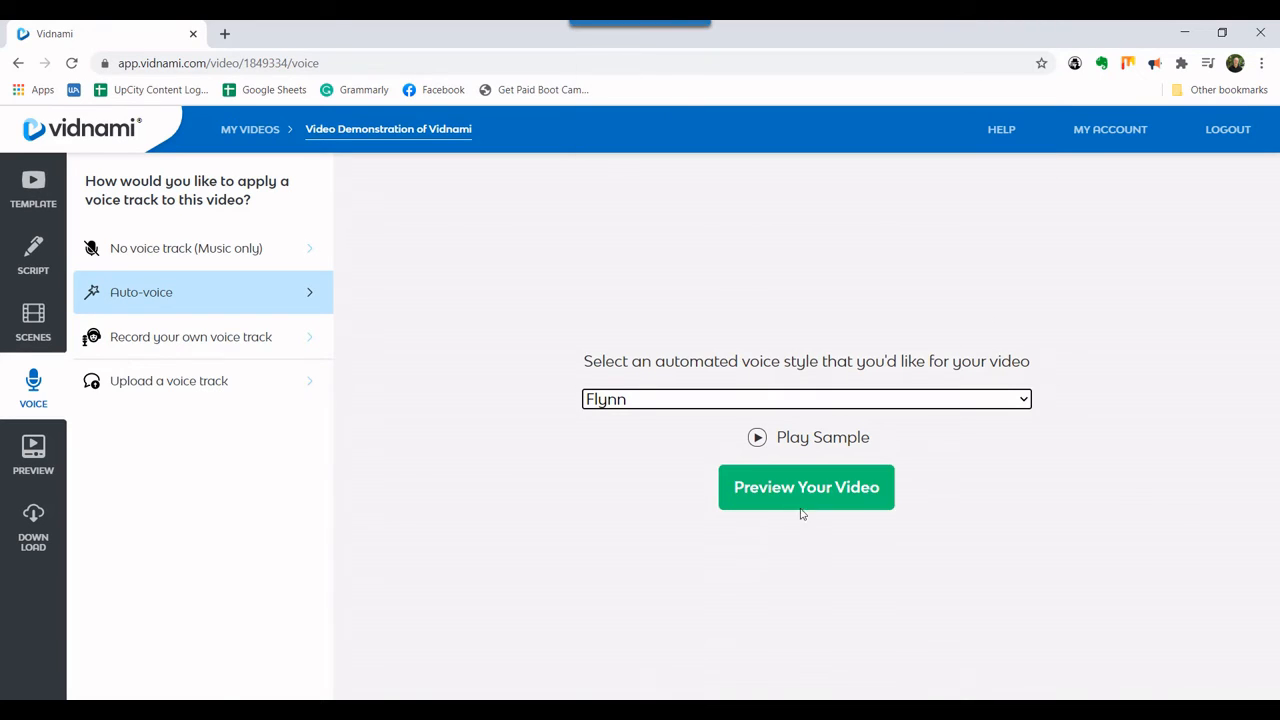
left_click(806, 487)
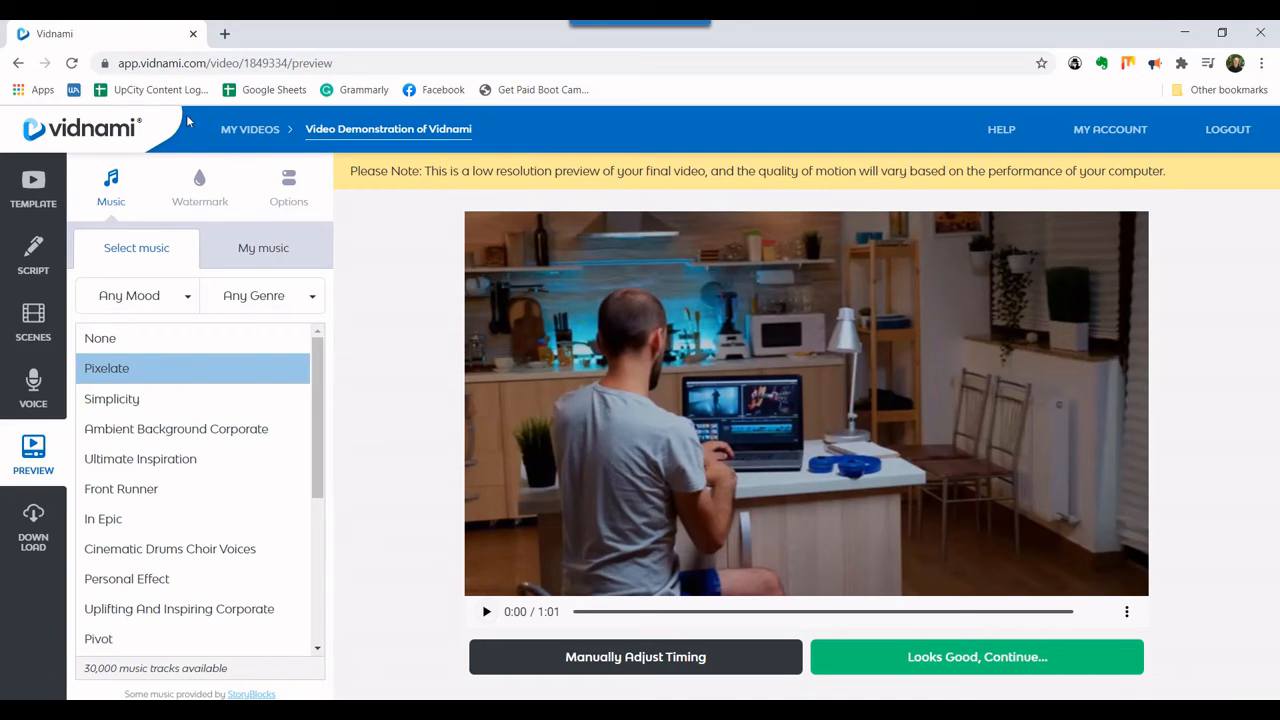
Choose 'Personal Effect' as background music and play the 1:01 preview.
left_click(289, 188)
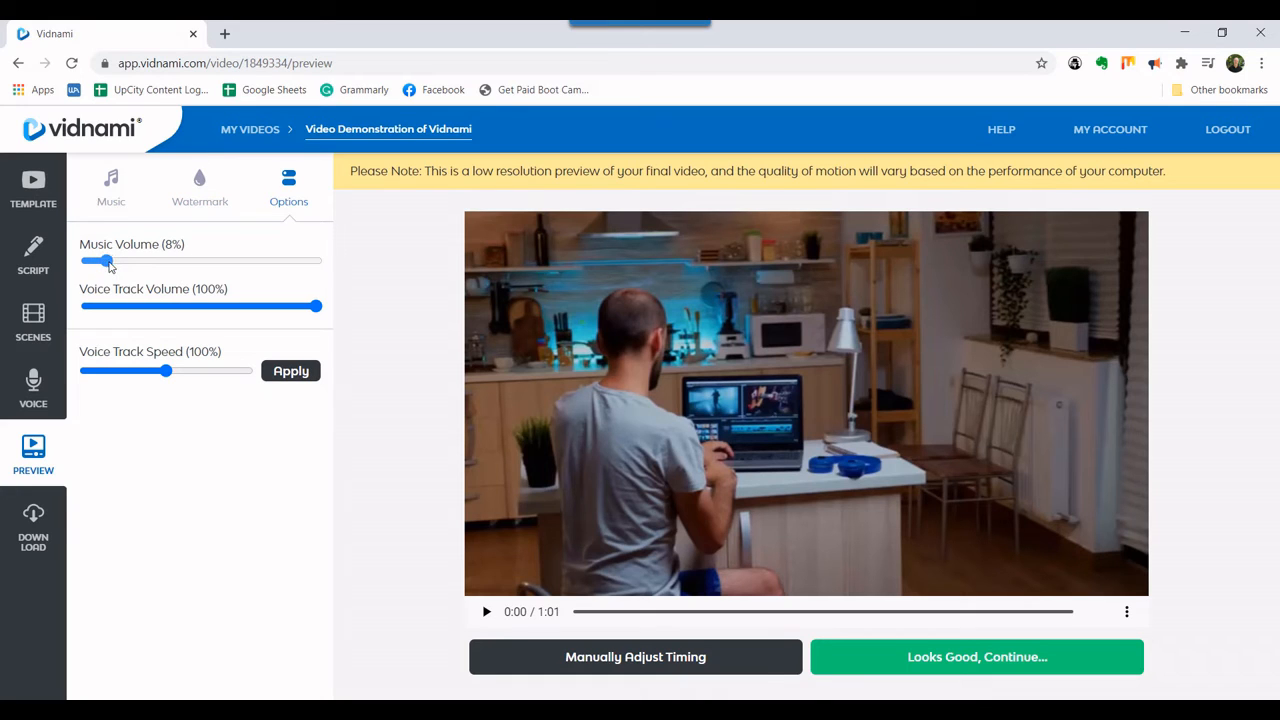
left_click(111, 188)
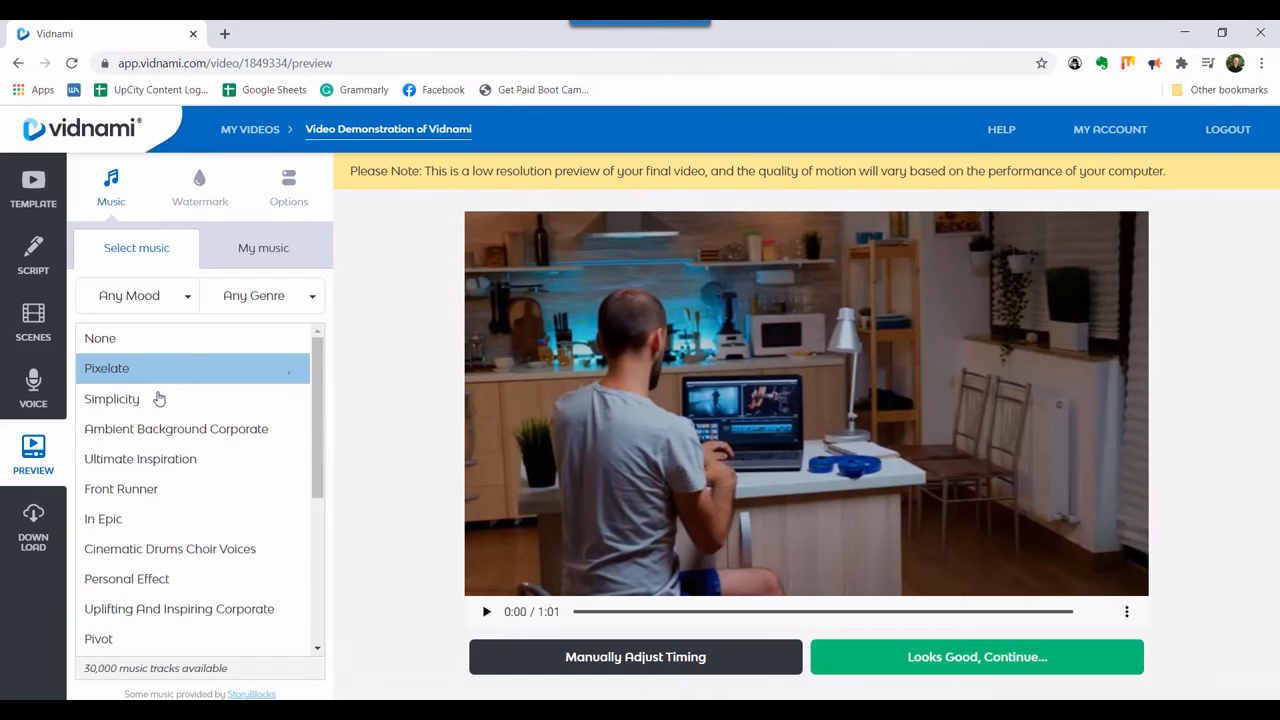
scroll("down", 3)
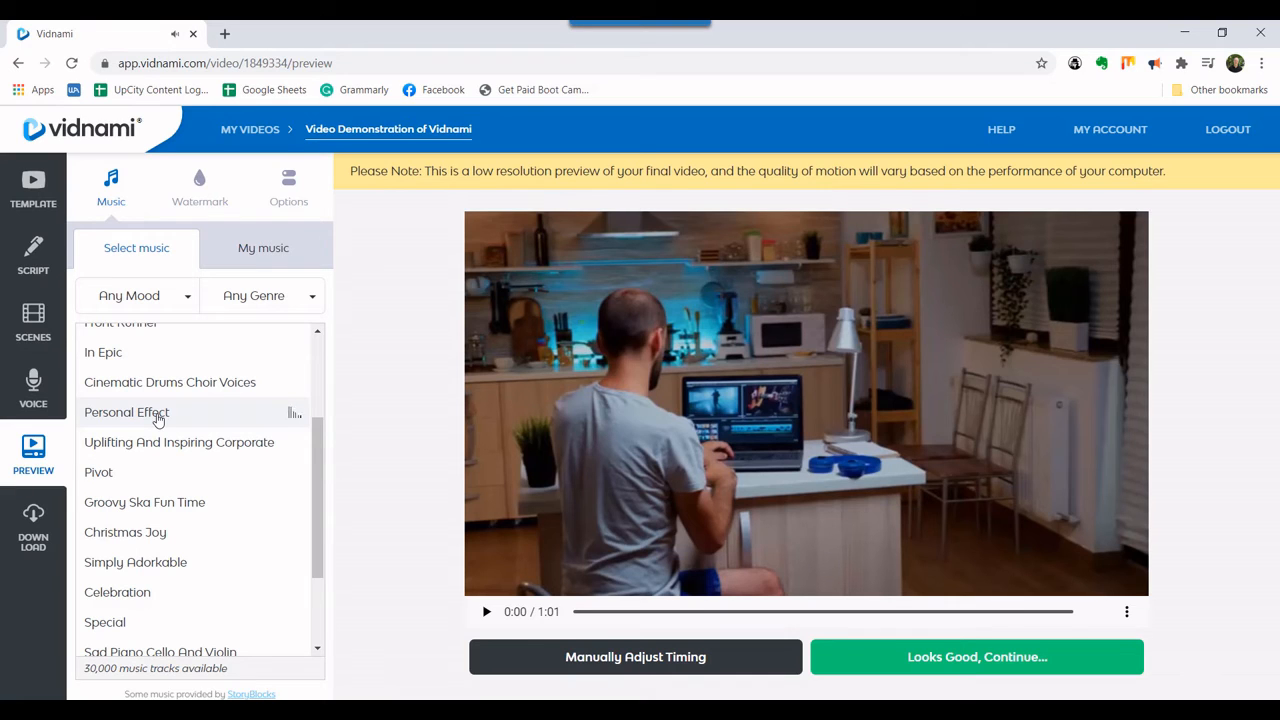
left_click(127, 412)
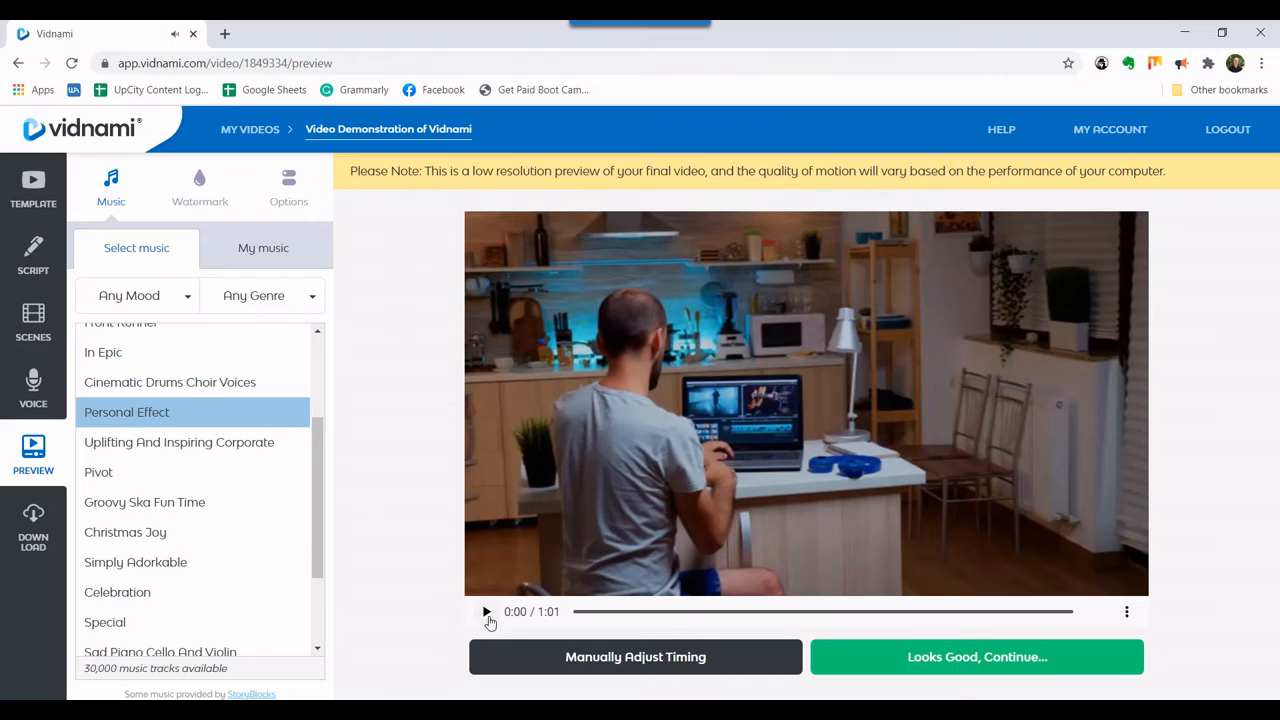
left_click(487, 611)
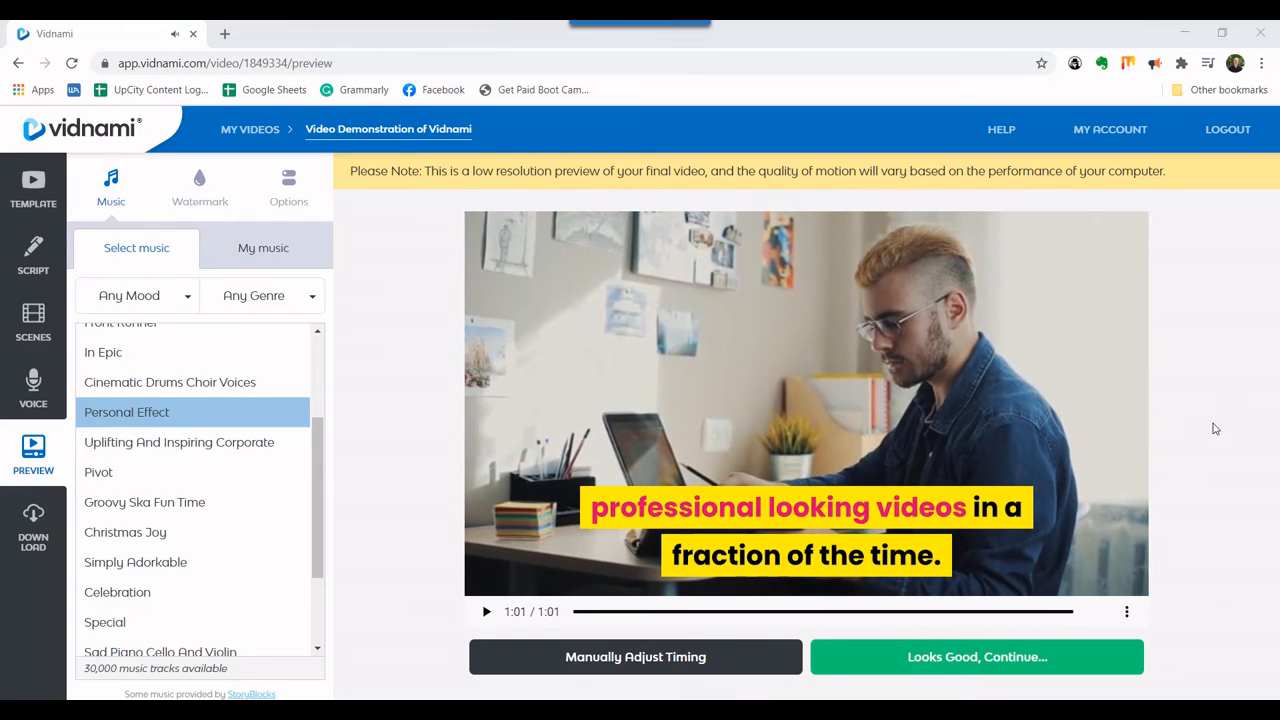
Accept the preview, generate the 720p video, and download the MP4.
left_click(976, 657)
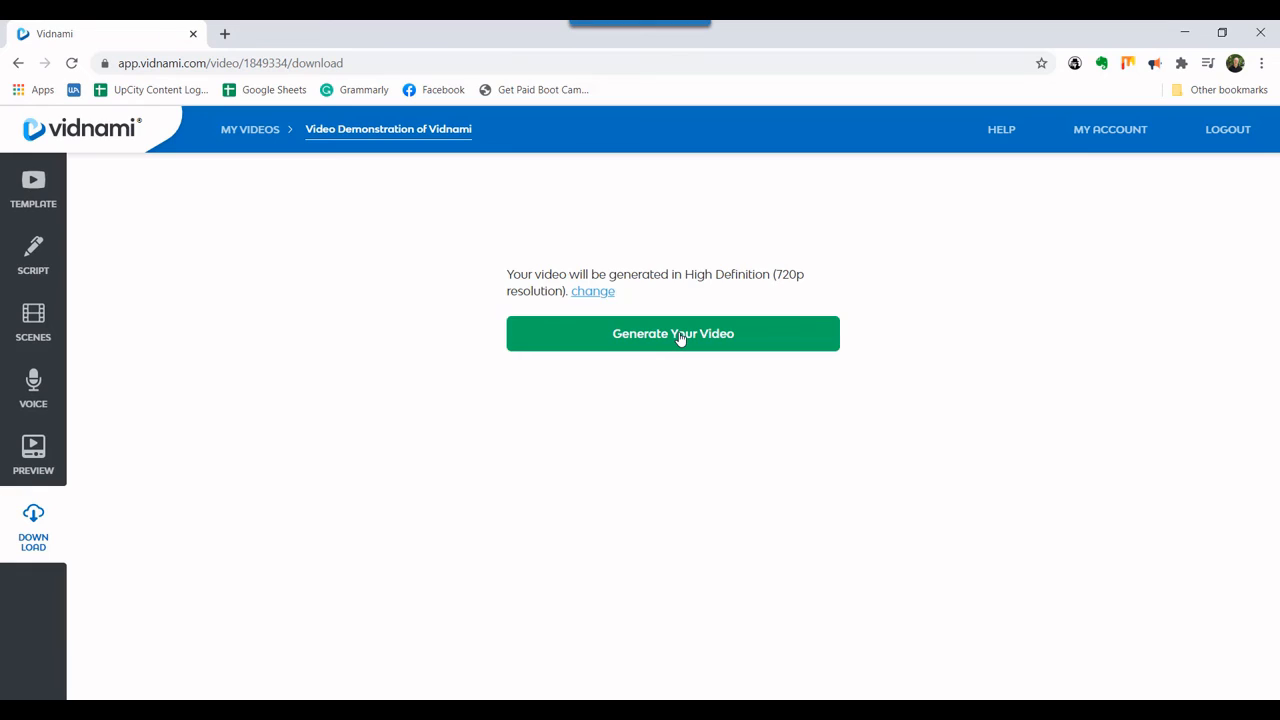
left_click(673, 333)
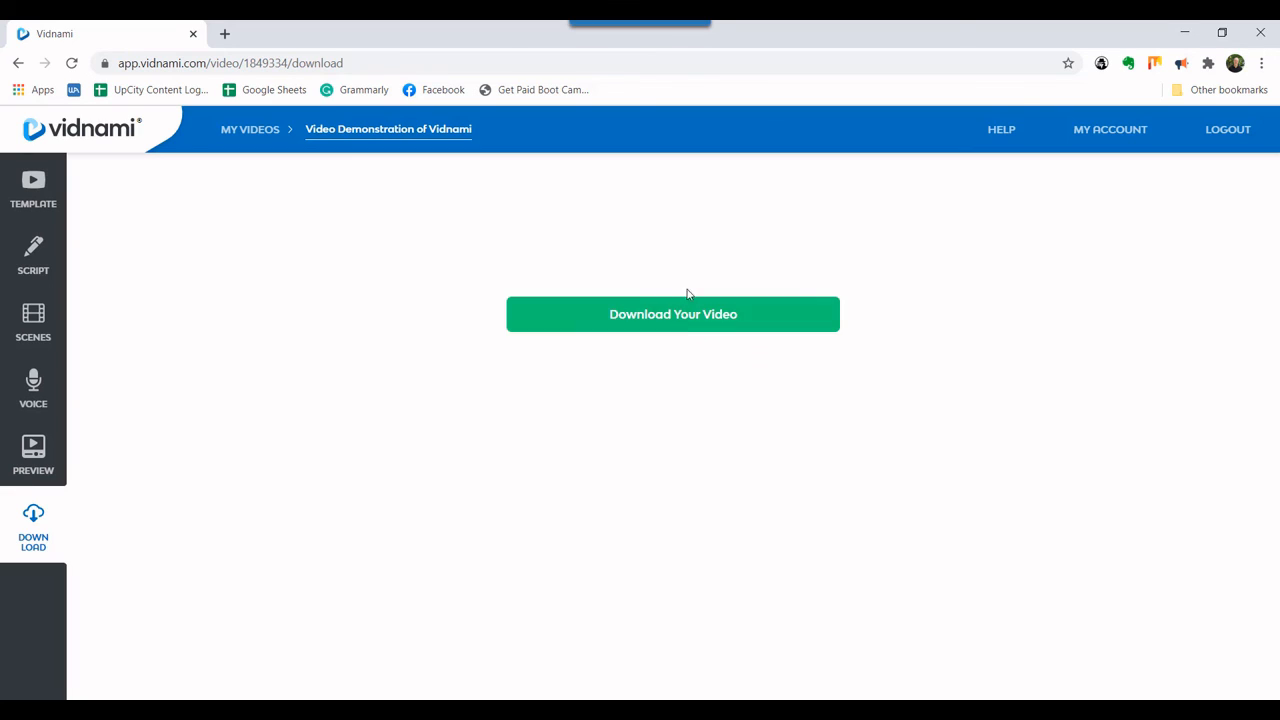
left_click(673, 314)
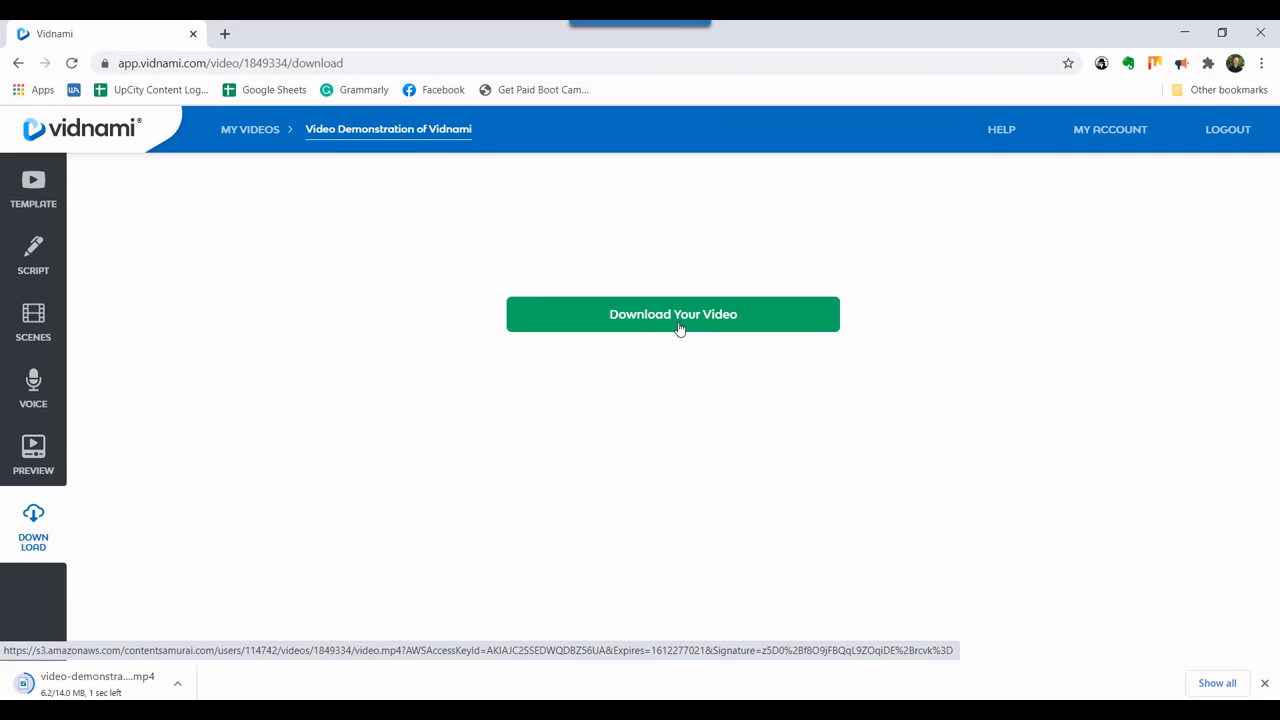